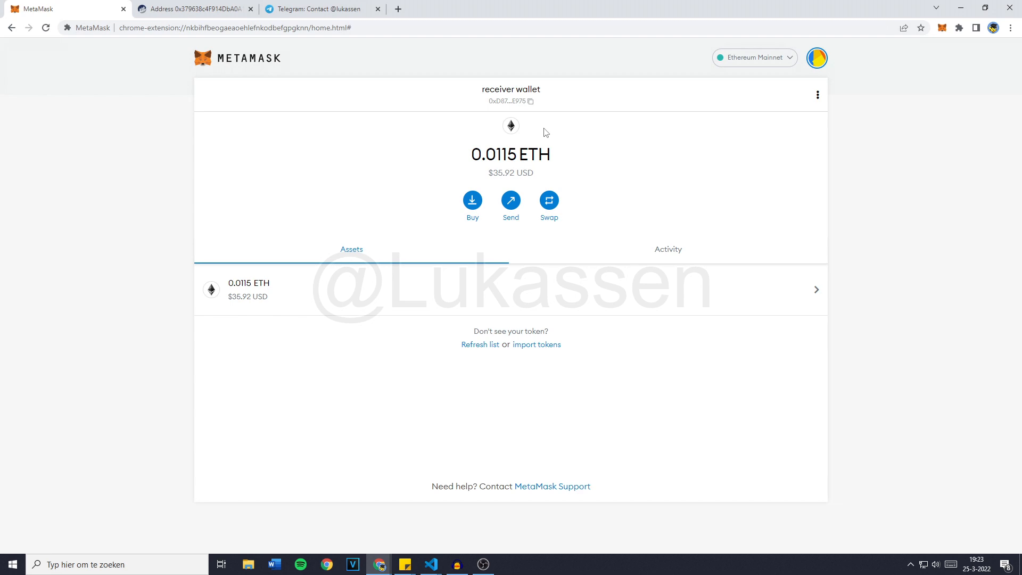
mouse_move(490, 191)
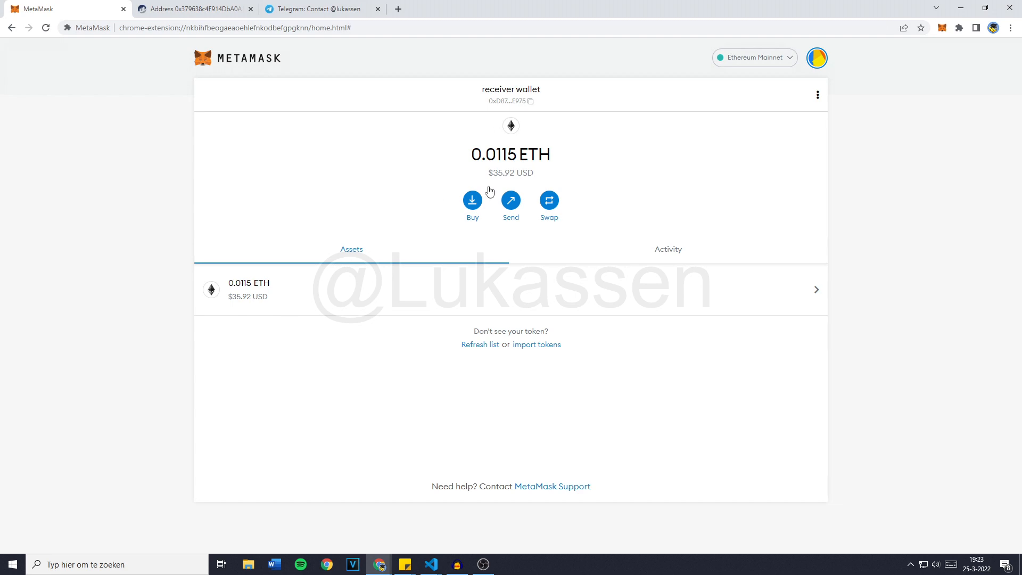
mouse_move(692, 115)
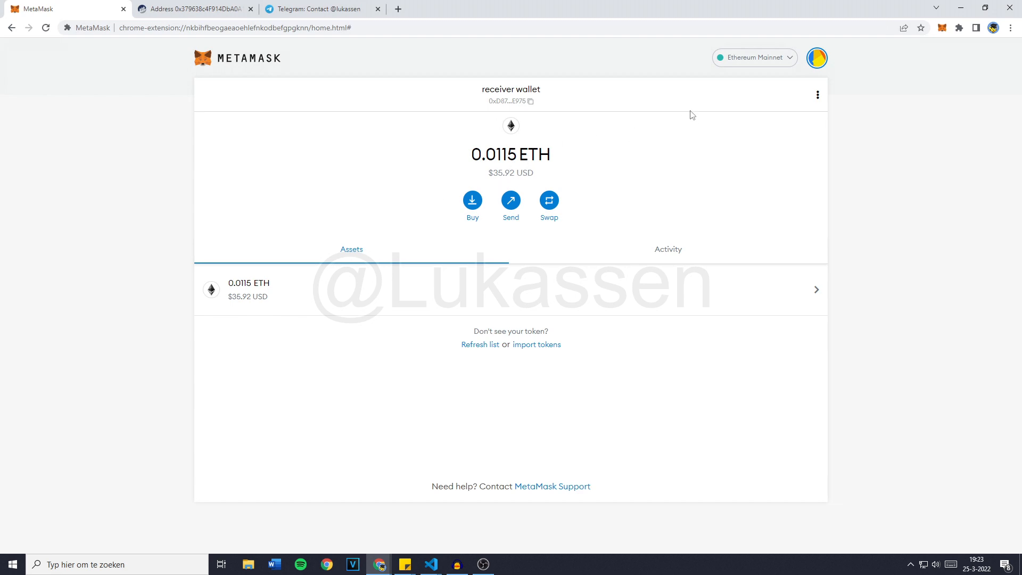
mouse_move(572, 171)
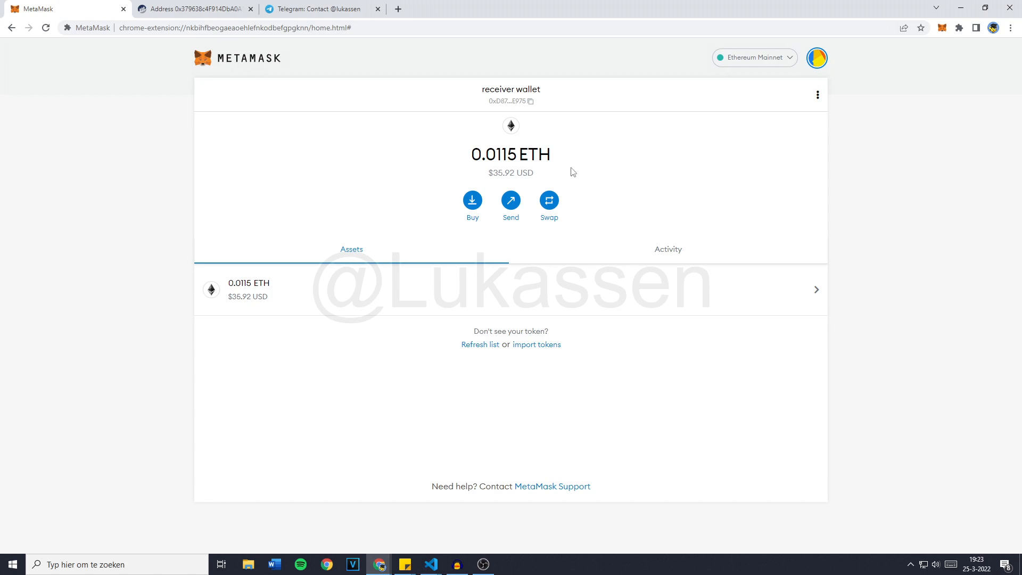
Step: Switch MetaMask to the main wallet (0.0006 ETH) and bring up the bot script in VS Code
left_click(816, 58)
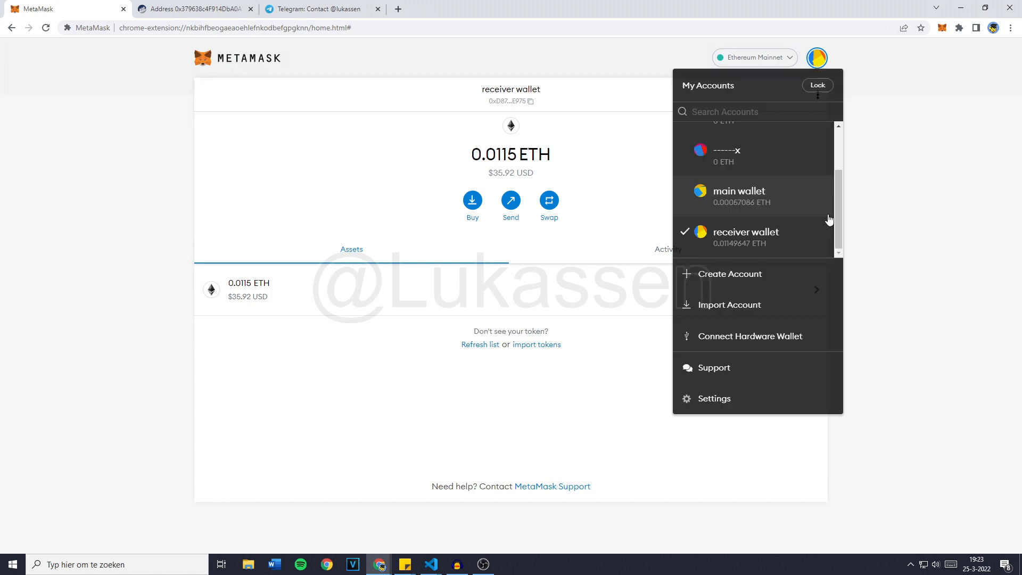
left_click(738, 192)
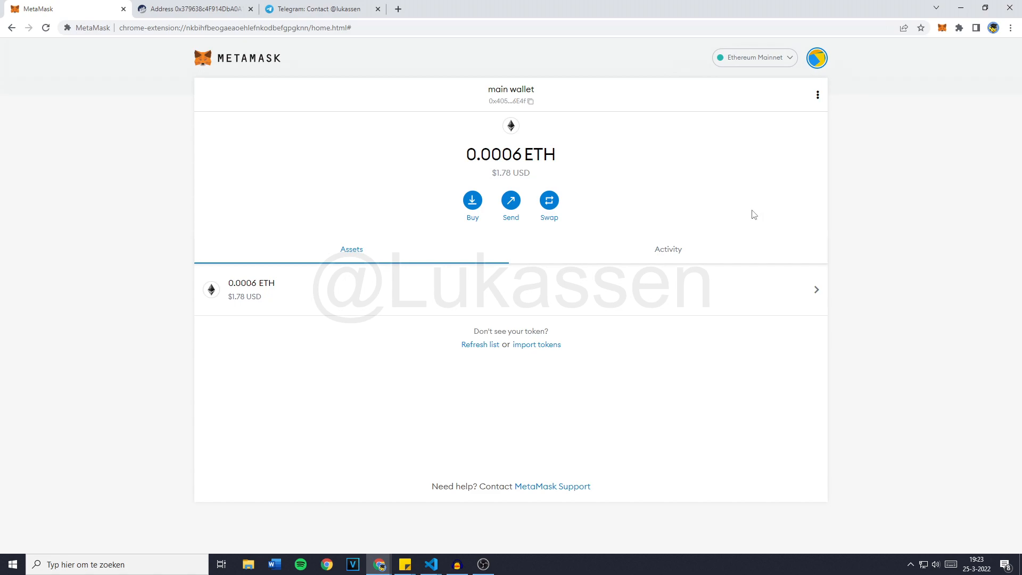
mouse_move(499, 173)
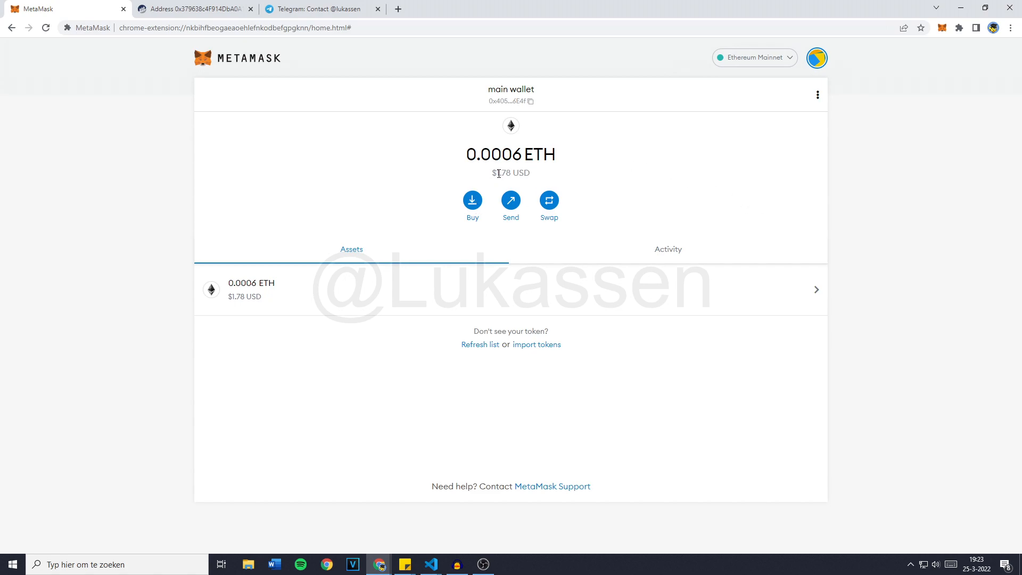
left_click(430, 564)
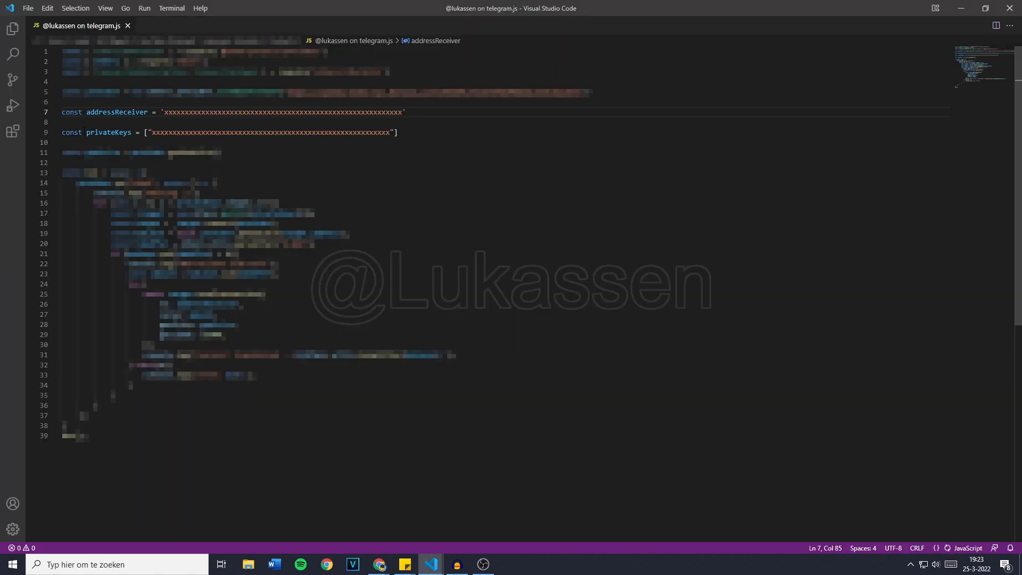
mouse_move(109, 132)
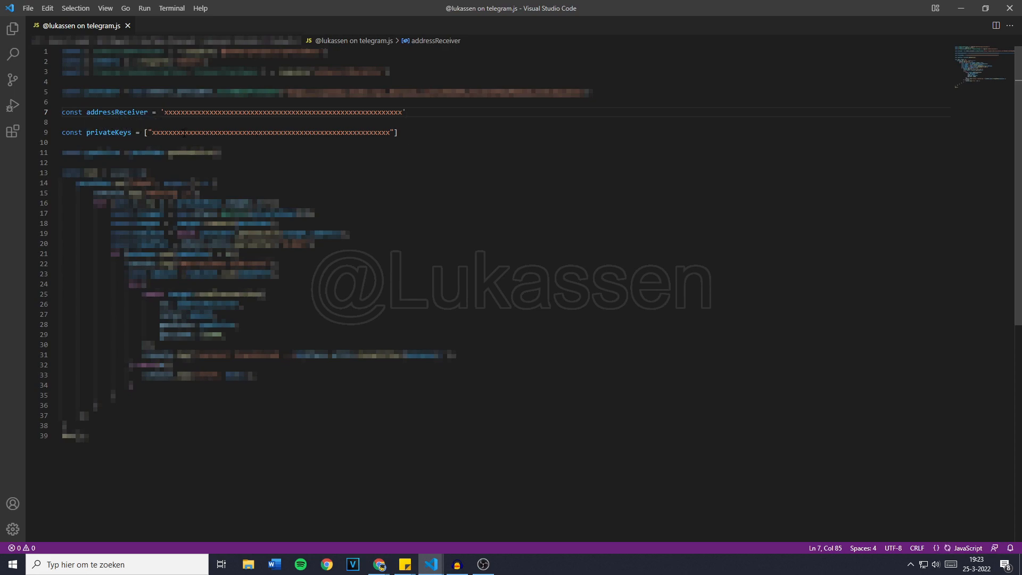
Step: Export the main wallet's private key from Account details, confirm the password, and copy it
left_click(378, 564)
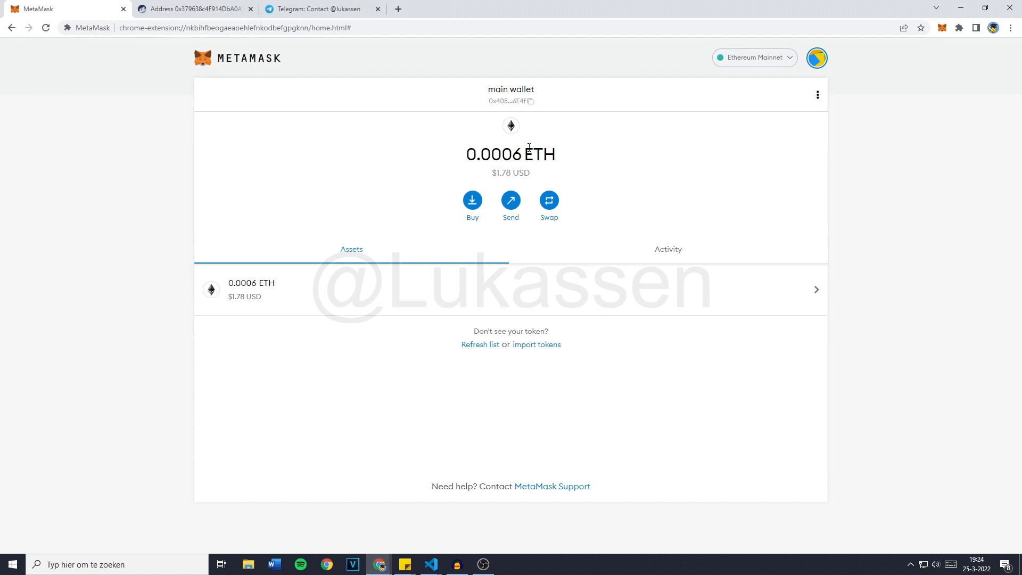
mouse_move(797, 111)
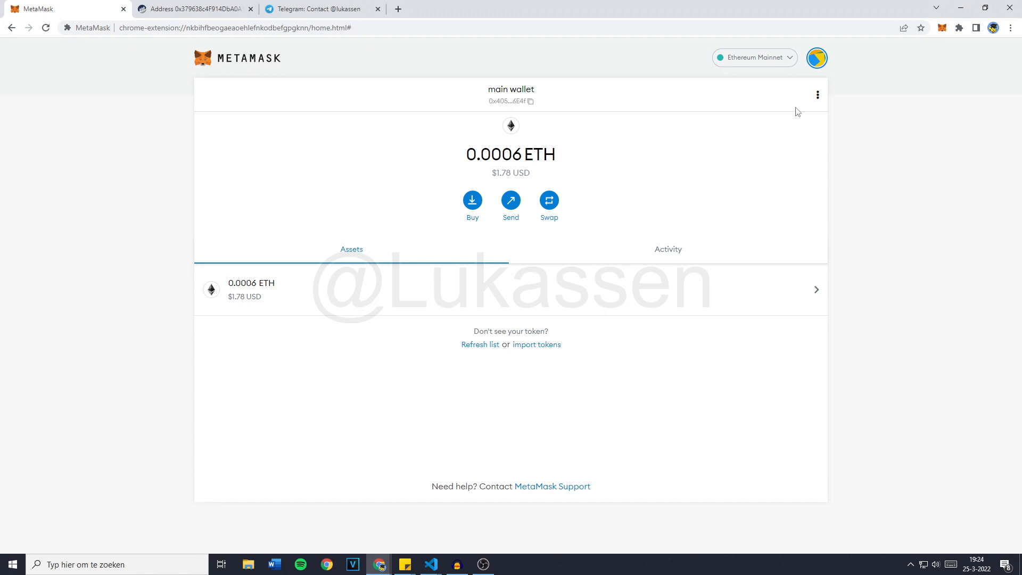
left_click(817, 95)
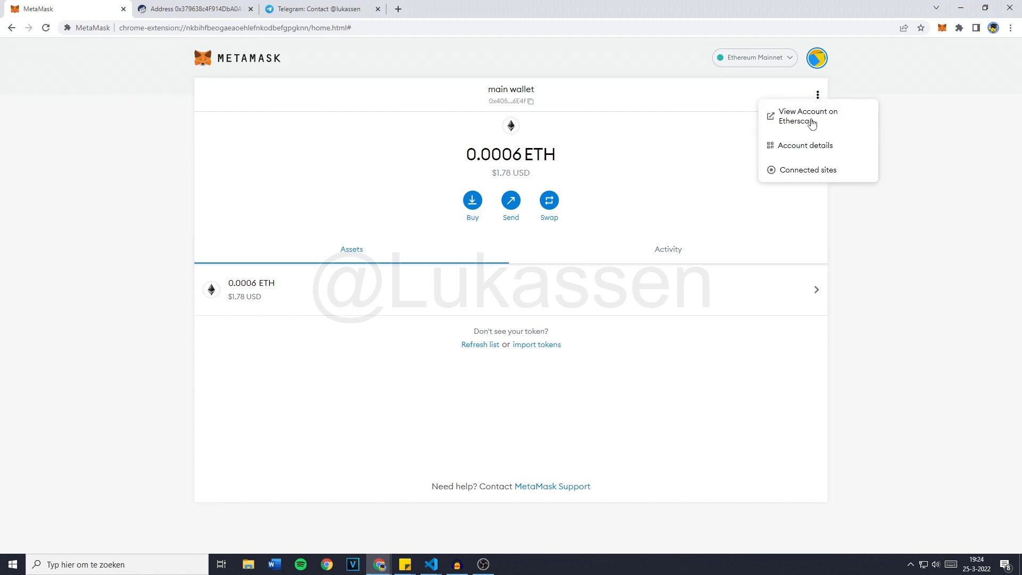
left_click(806, 145)
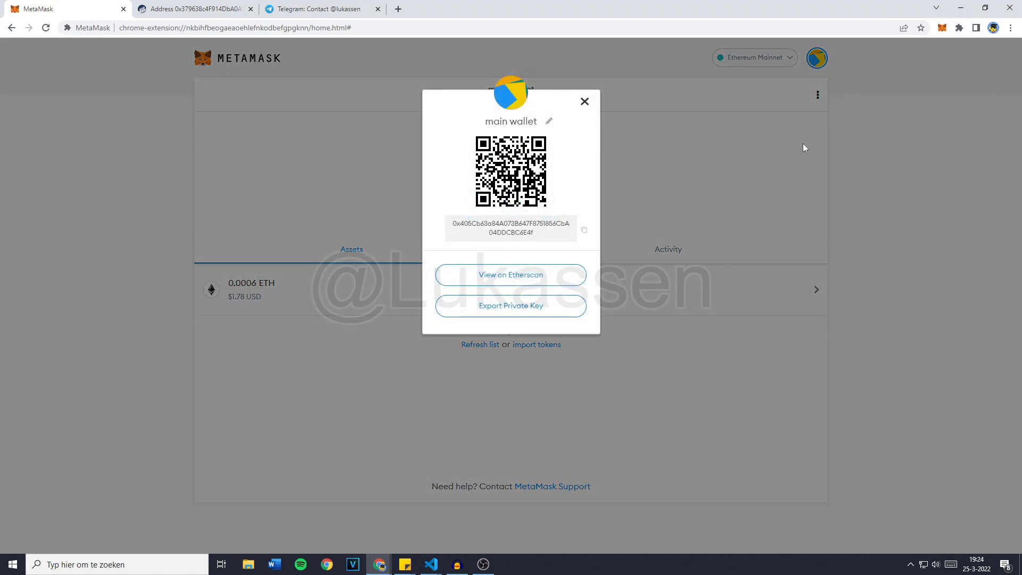
mouse_move(502, 307)
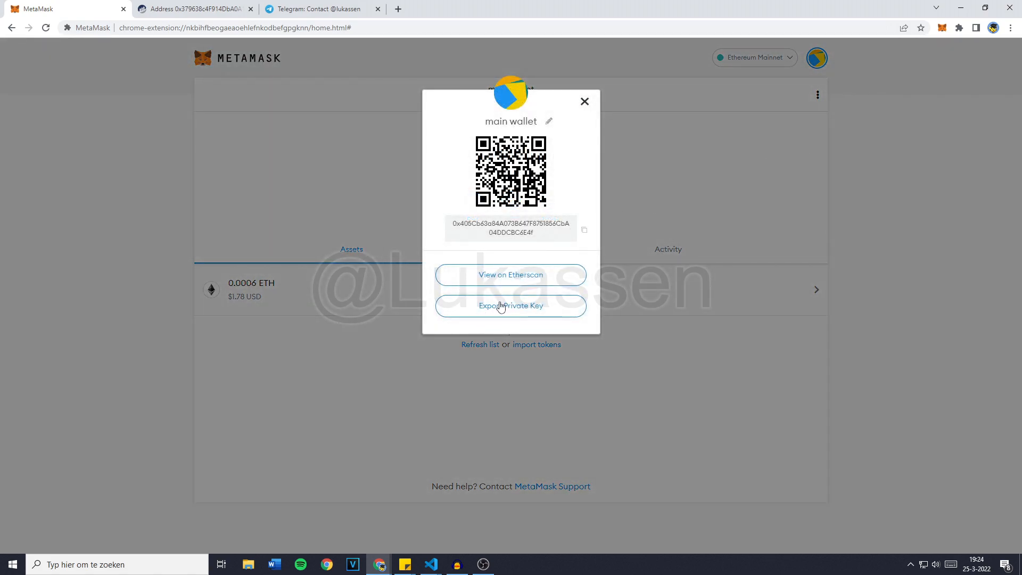
left_click(510, 306)
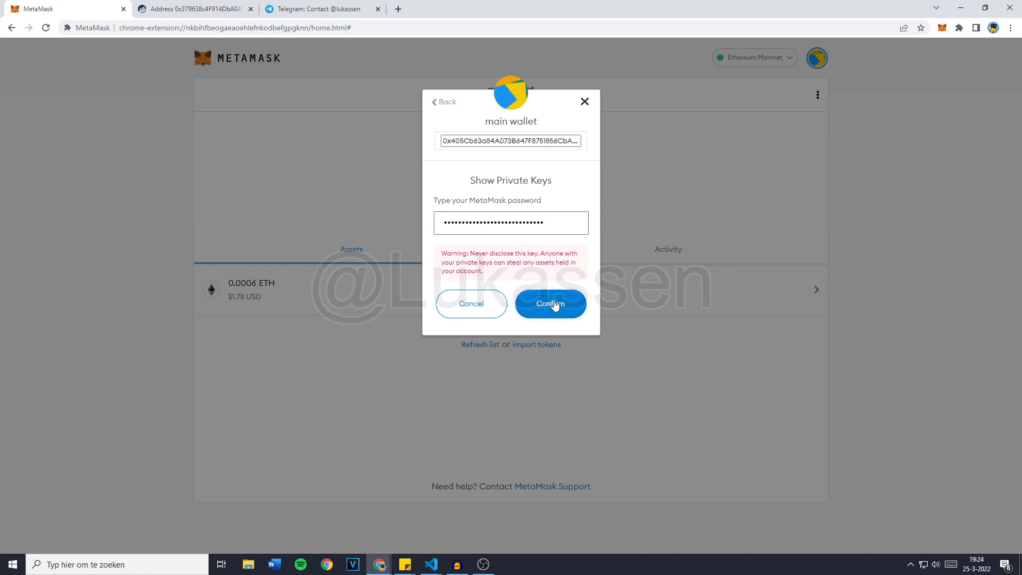
left_click(549, 303)
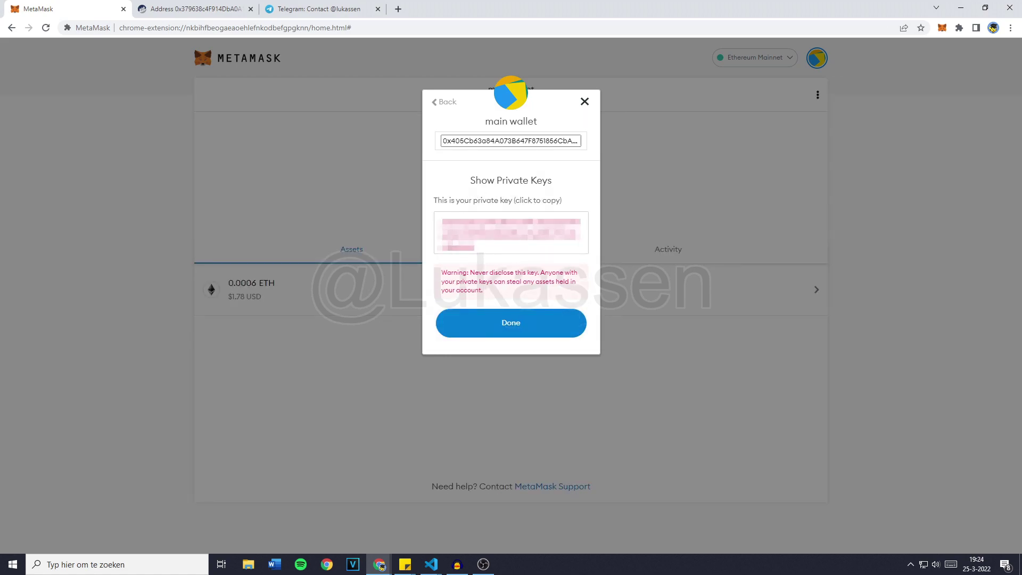
left_click(511, 233)
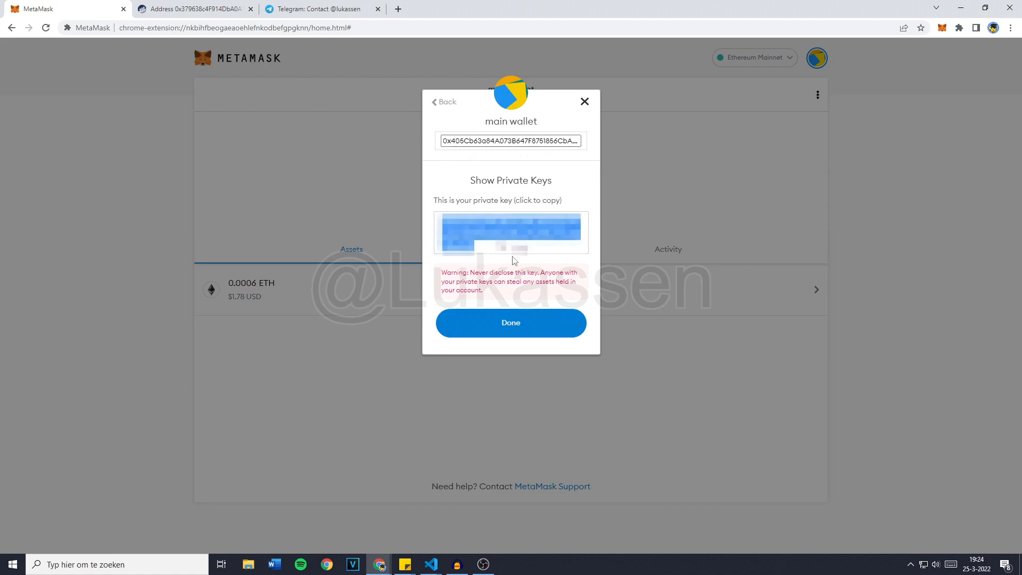
mouse_move(959, 8)
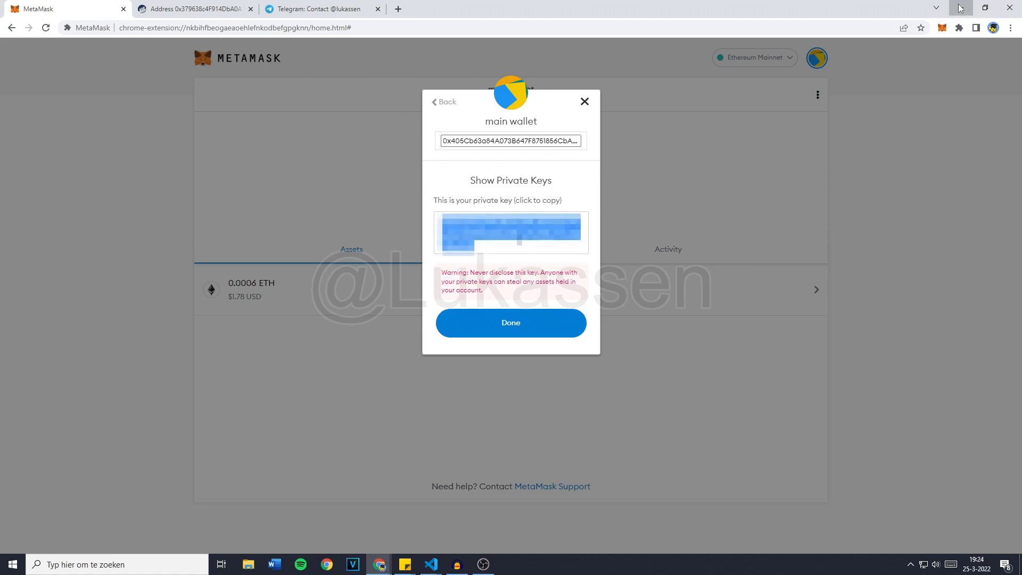
Step: Replace the placeholder on the script's privateKeys line with the copied private key
left_click(429, 564)
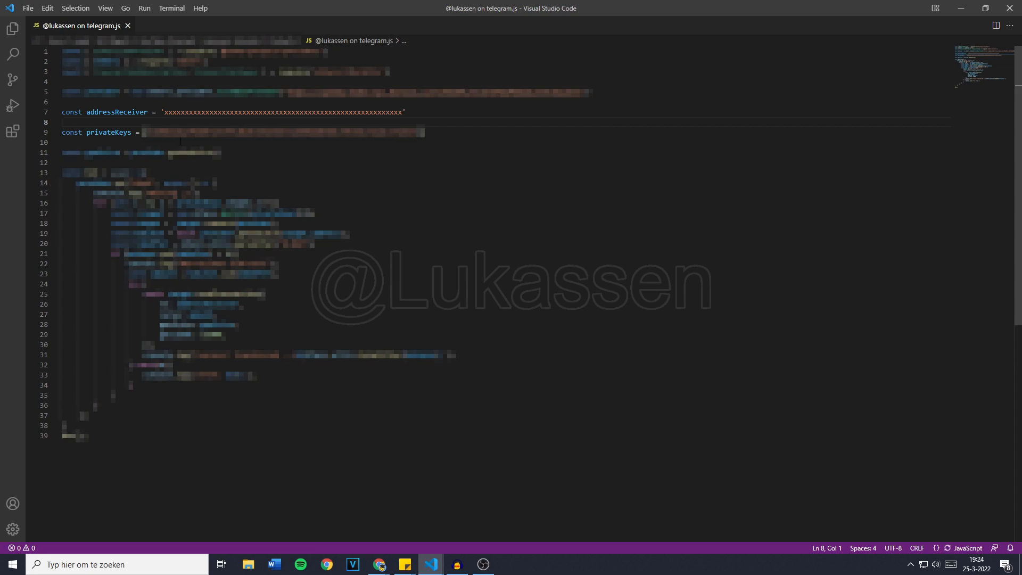
left_click(62, 122)
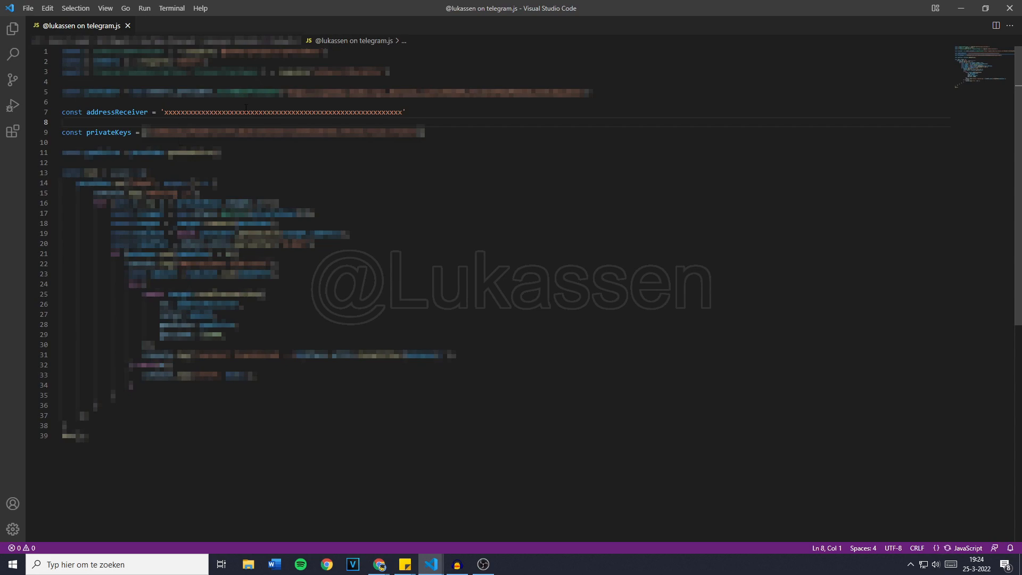
left_click(62, 122)
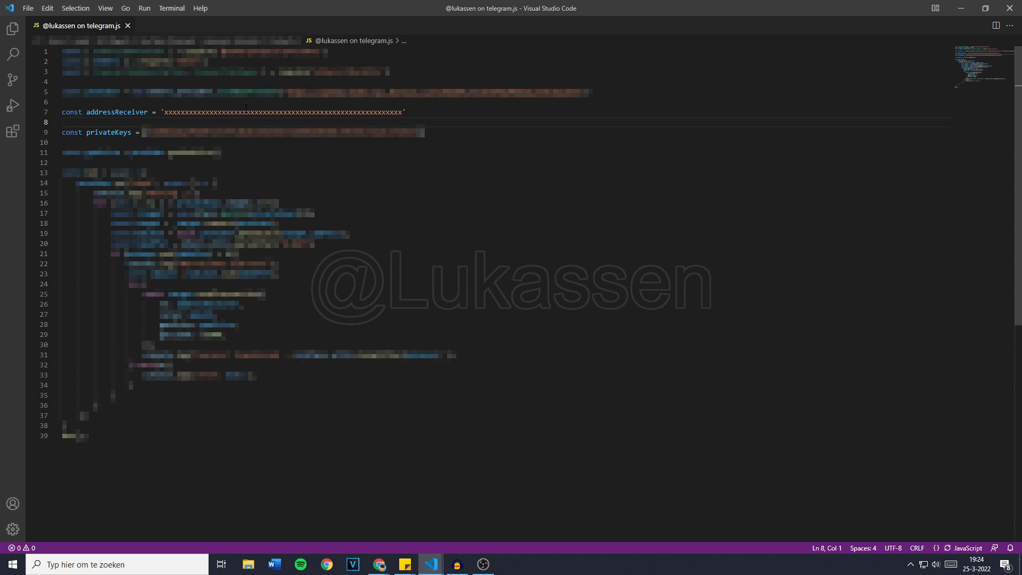
left_click(63, 122)
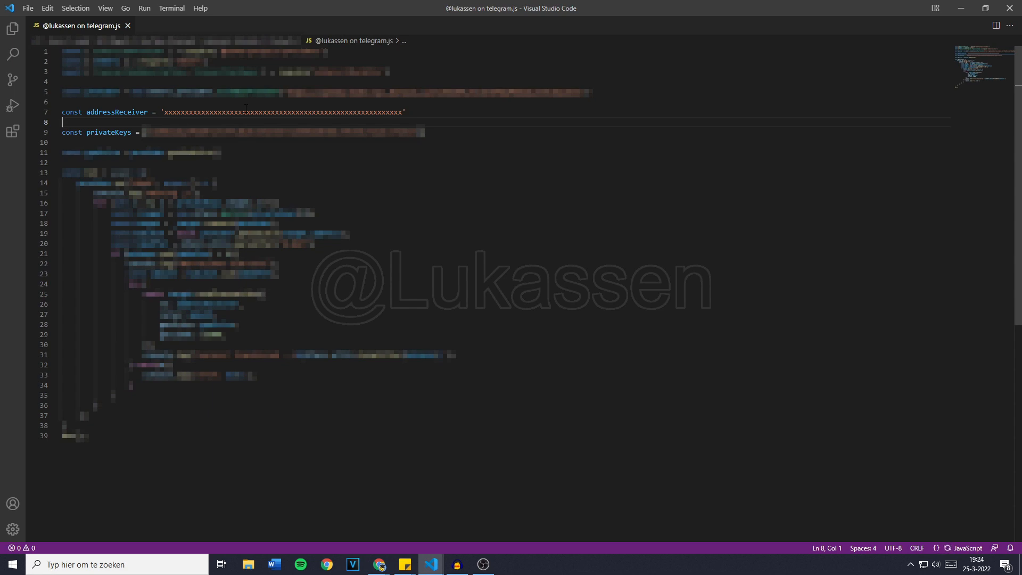
Step: Make the receiver wallet the active MetaMask account and copy its address
left_click(379, 564)
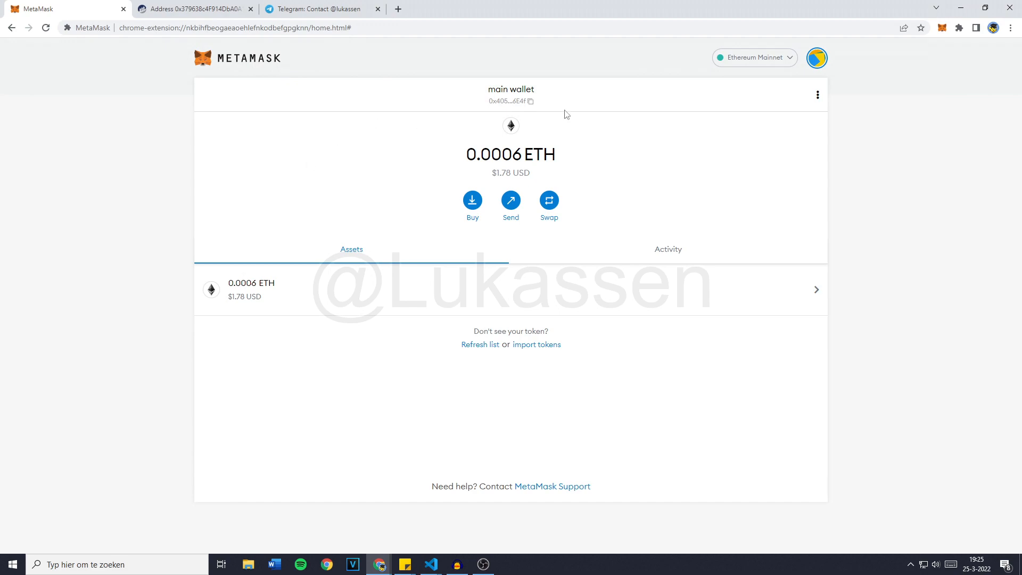
left_click(817, 57)
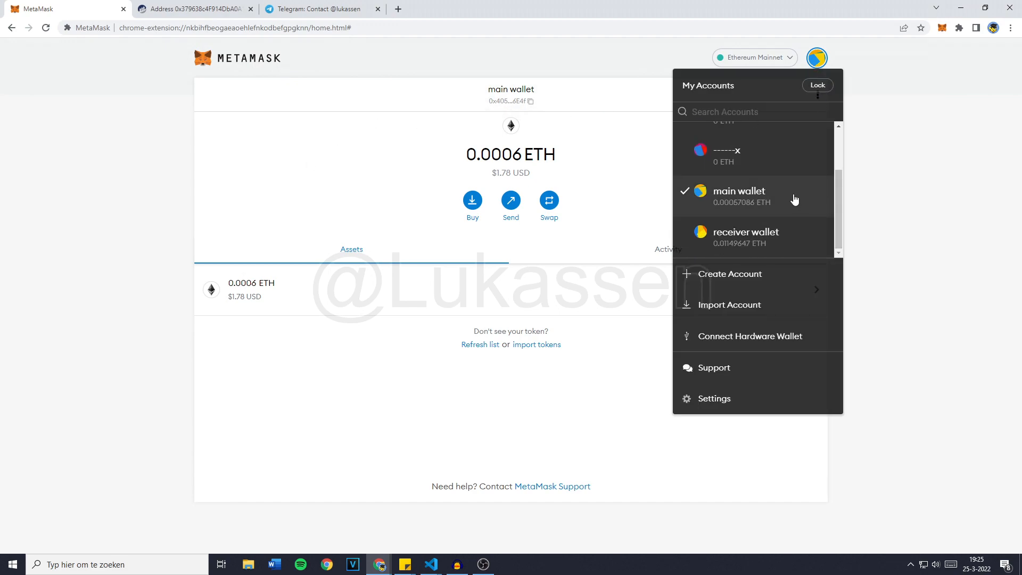
left_click(746, 235)
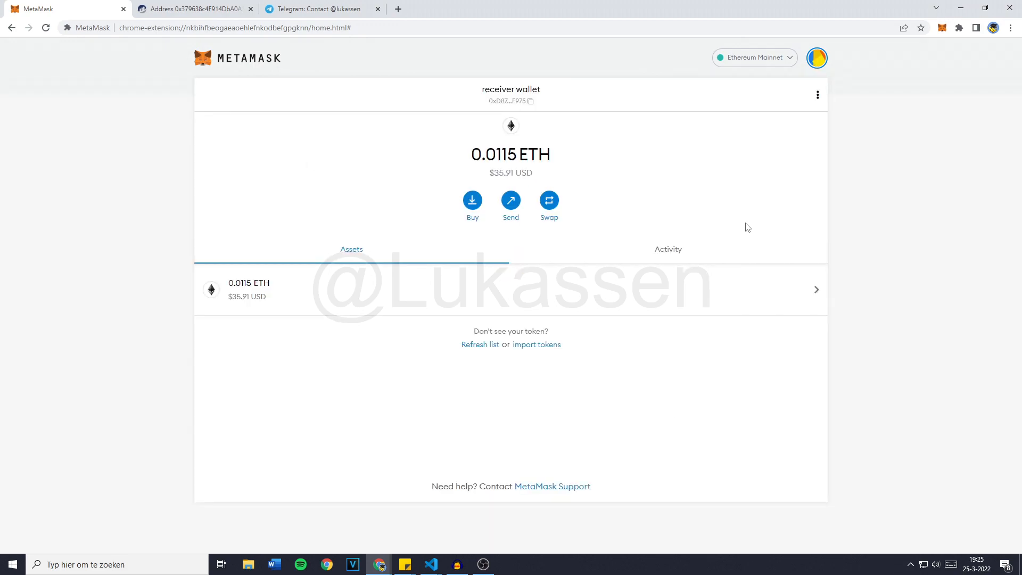
mouse_move(522, 102)
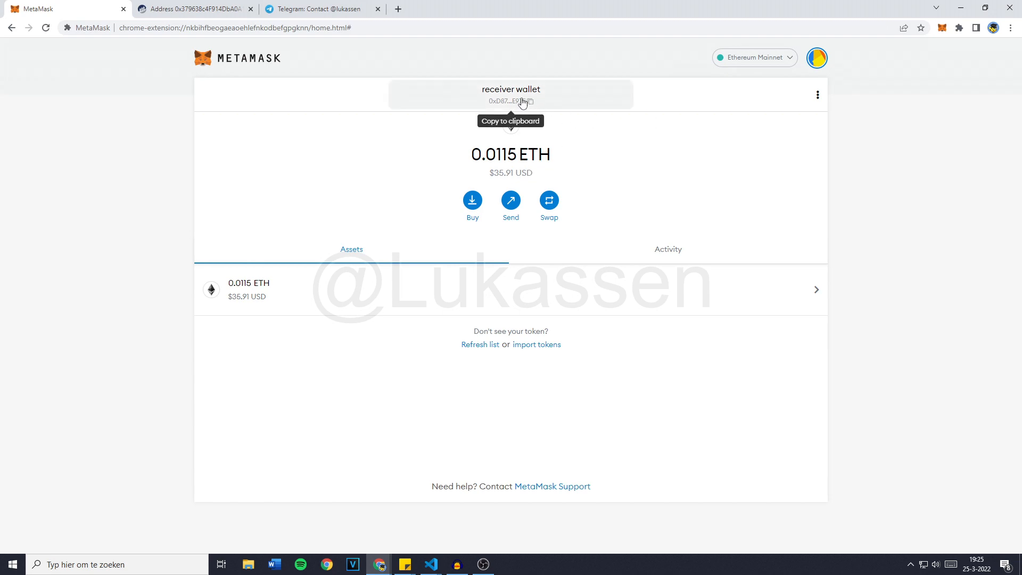
left_click(510, 101)
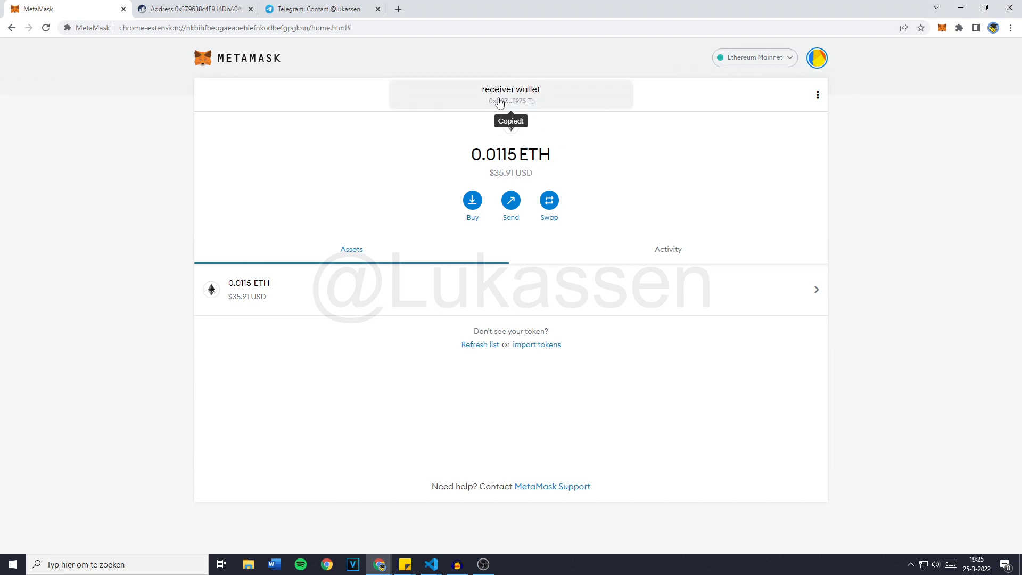
Step: Put the receiver address in the script and run it via Run and Debug with Node.js
left_click(429, 564)
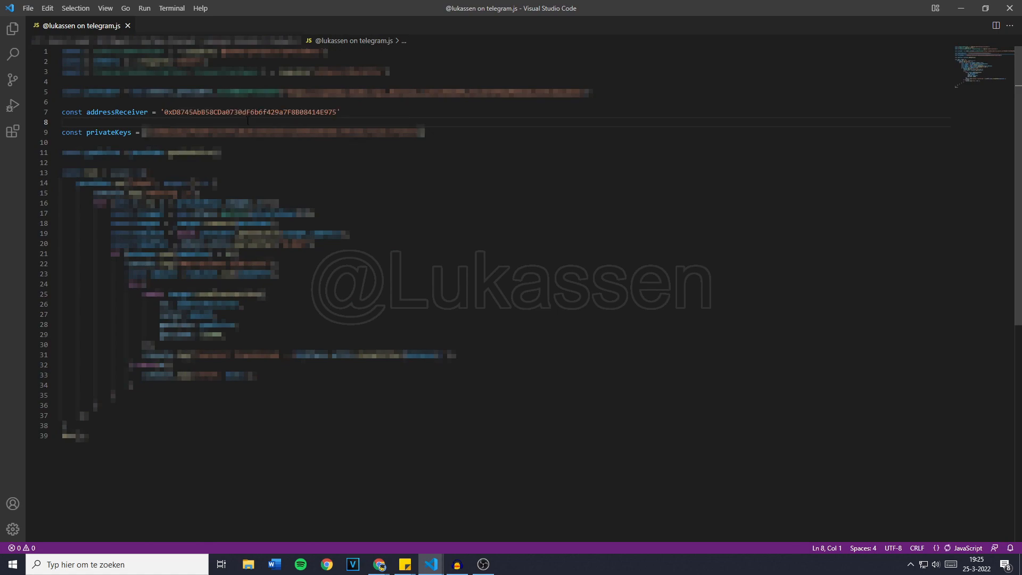
left_click(61, 122)
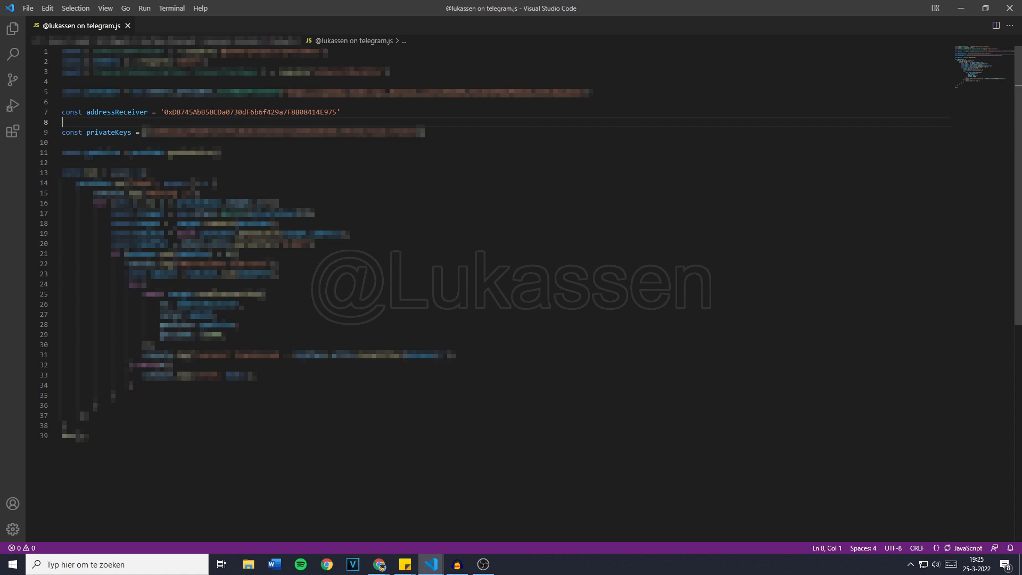
mouse_move(109, 131)
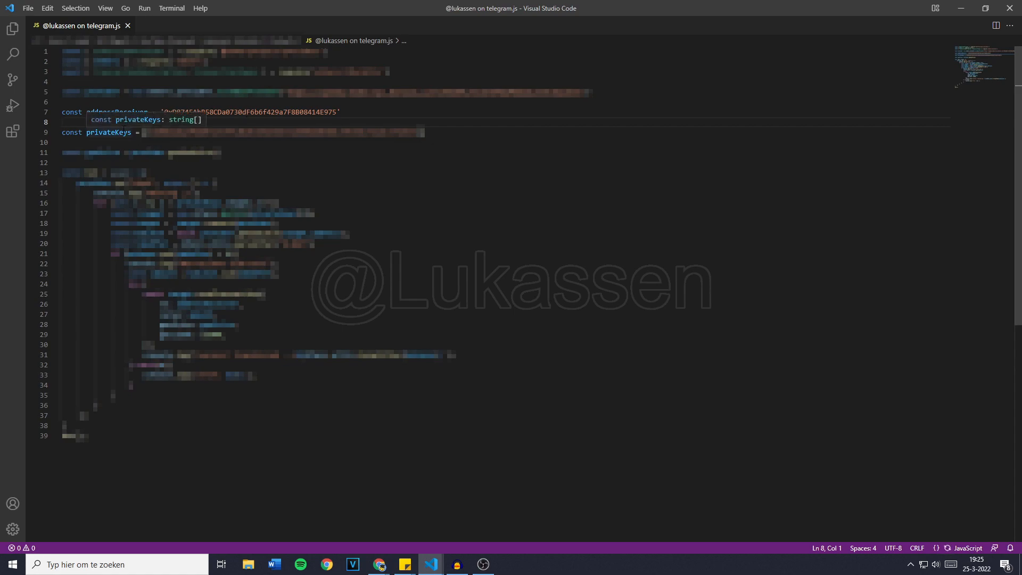
mouse_move(12, 106)
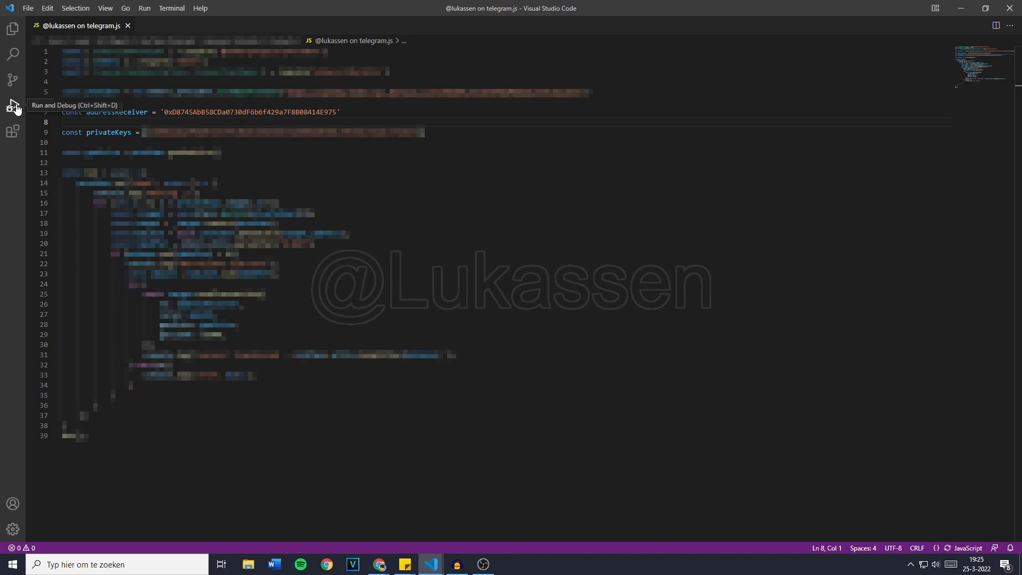
left_click(13, 104)
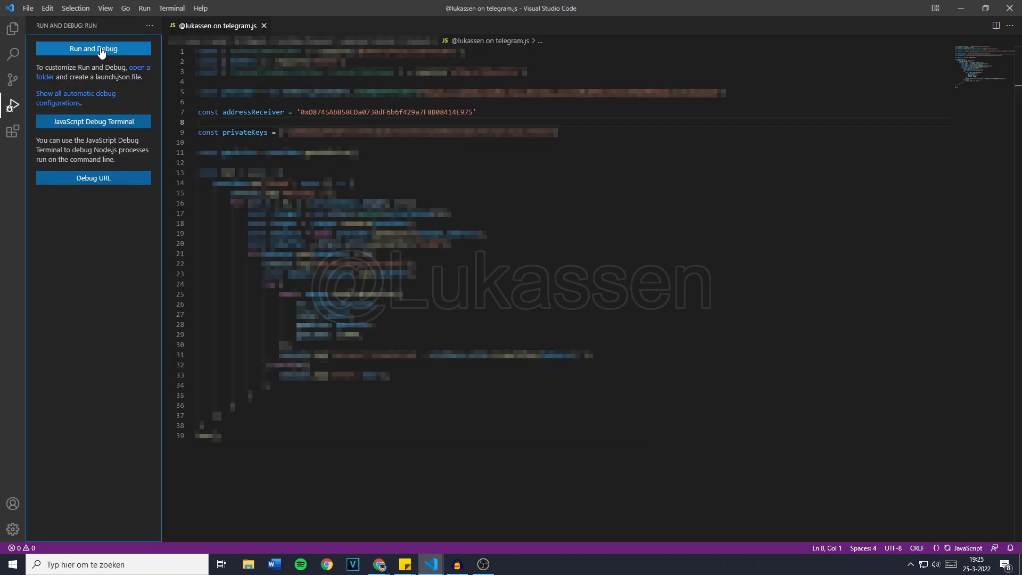
left_click(93, 49)
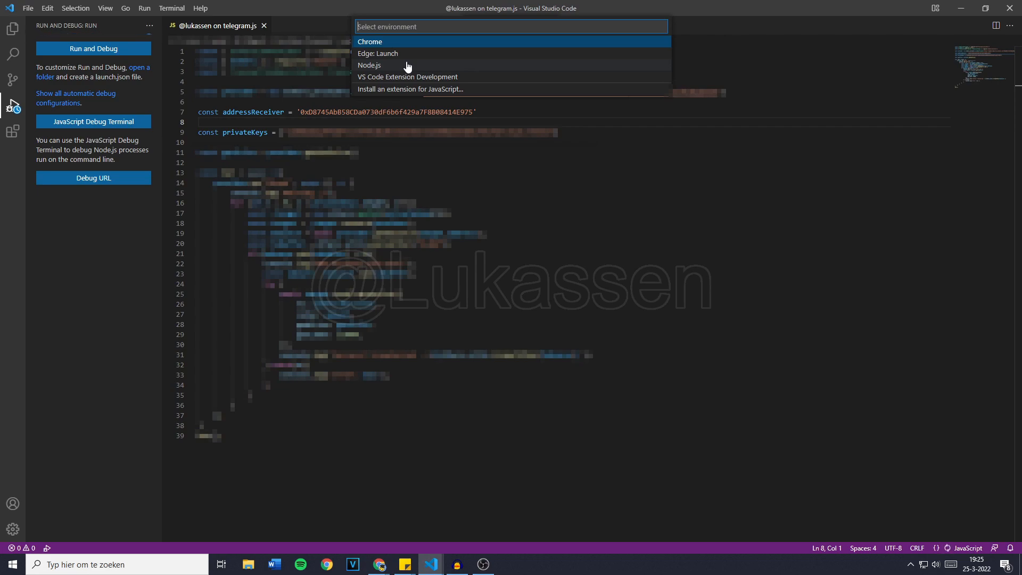
left_click(369, 65)
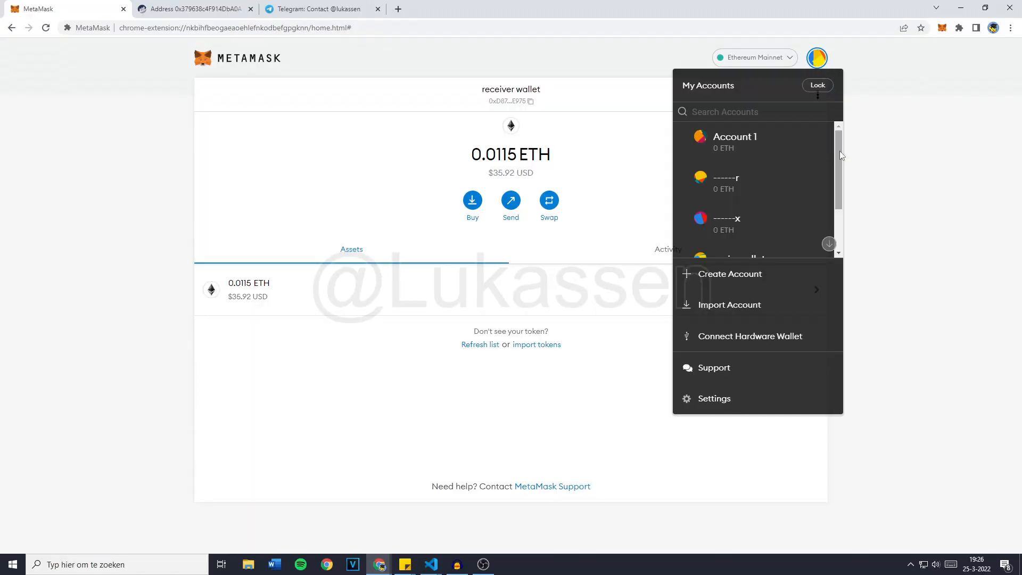
Step: Copy the main wallet's address and send it 0.008 ETH from the receiver wallet
left_click(737, 254)
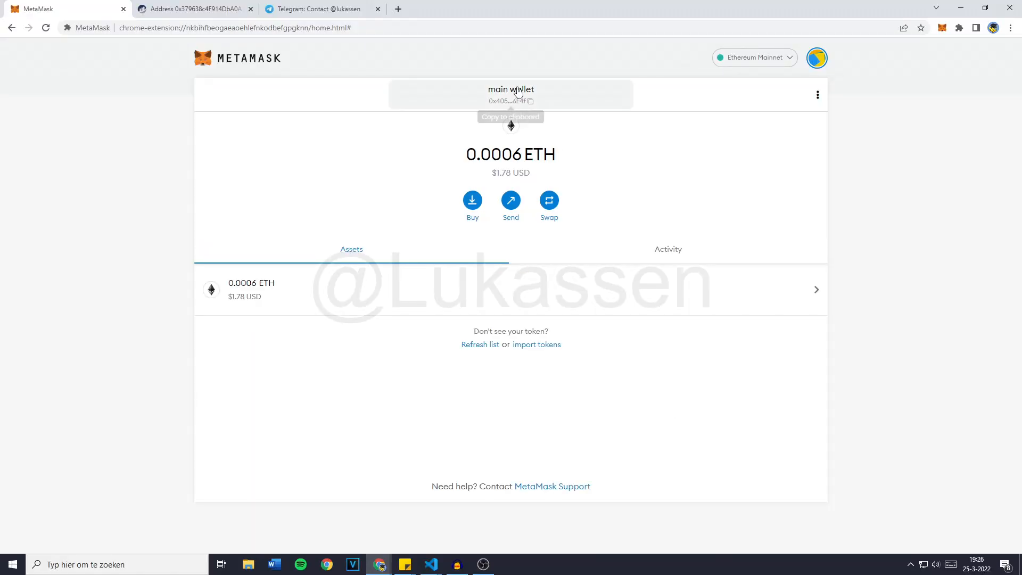
left_click(510, 102)
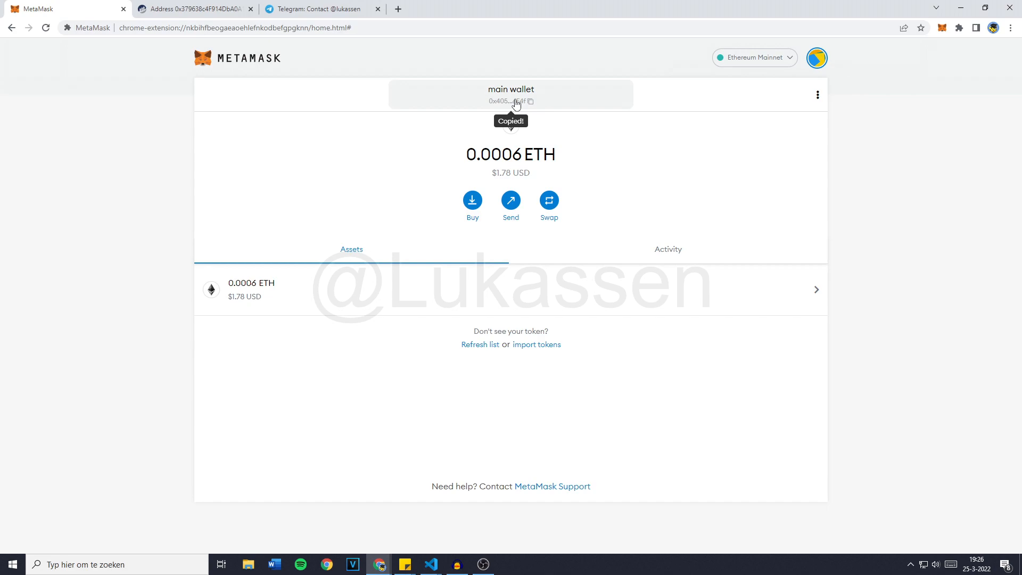
mouse_move(539, 98)
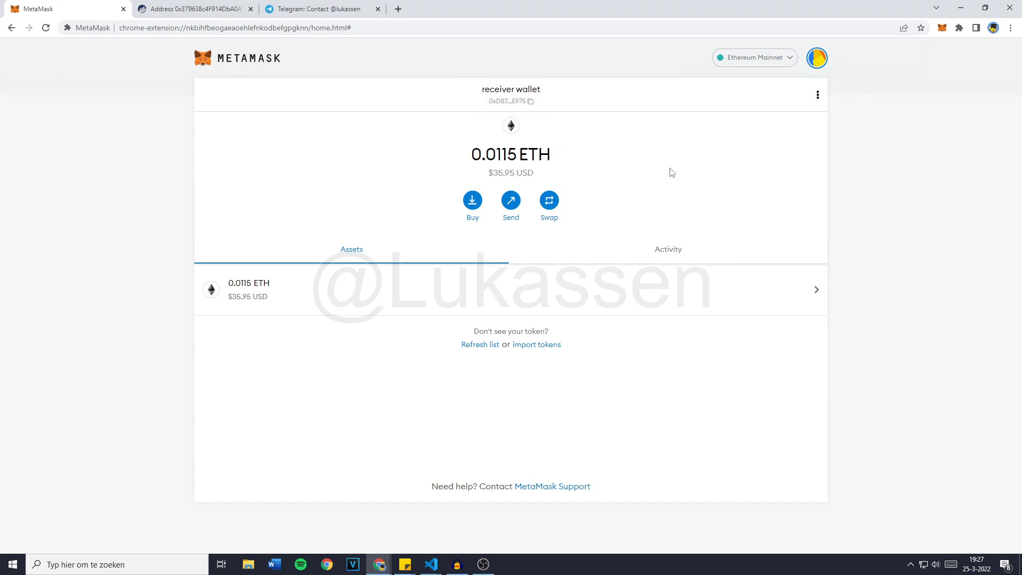
left_click(510, 201)
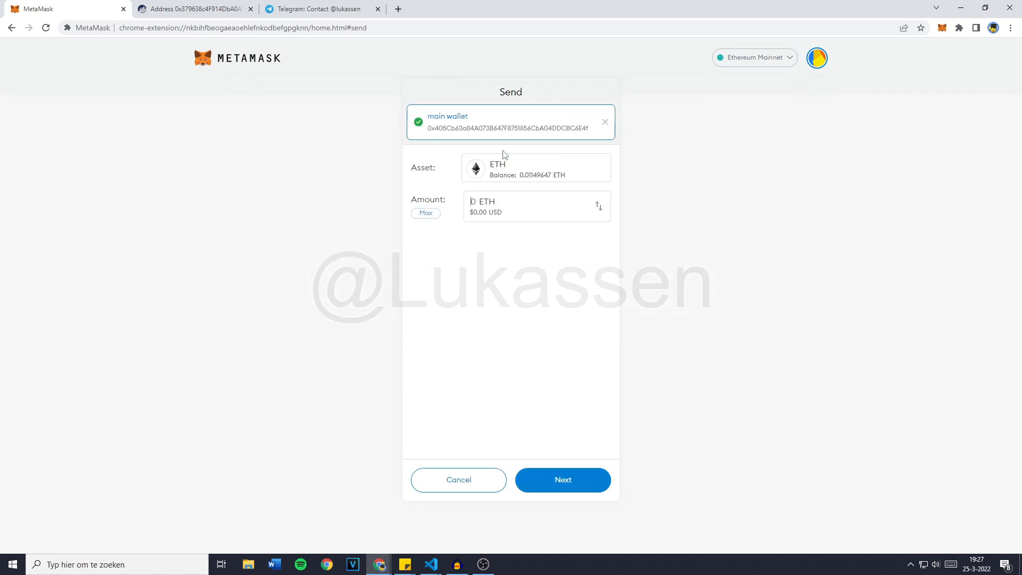
left_click(424, 213)
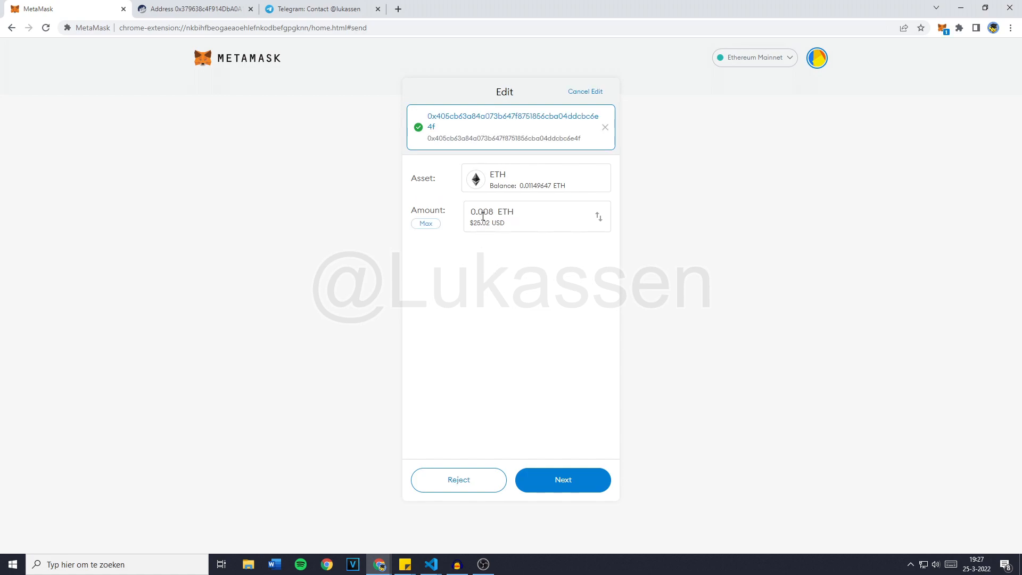
left_click(562, 480)
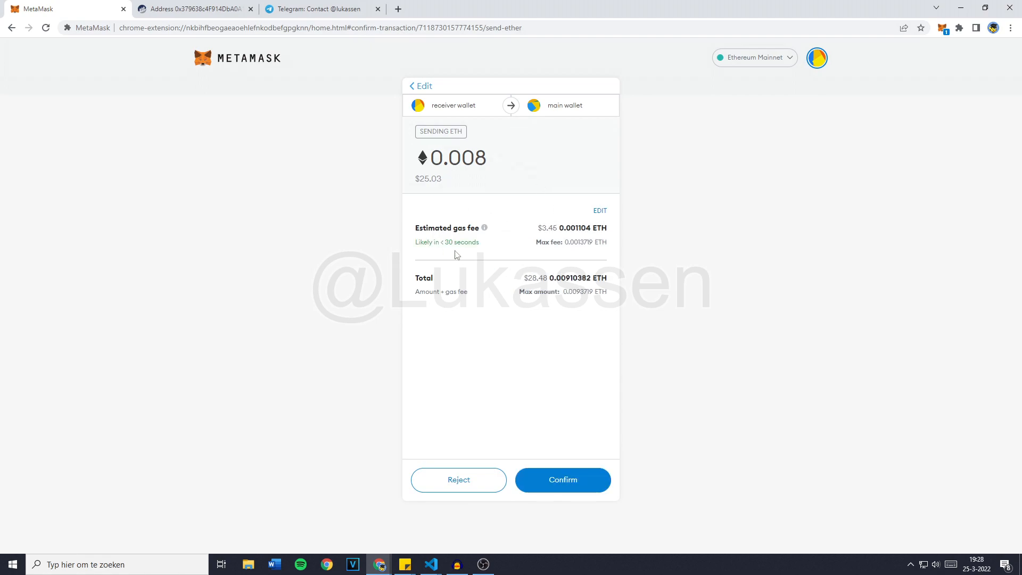
mouse_move(435, 243)
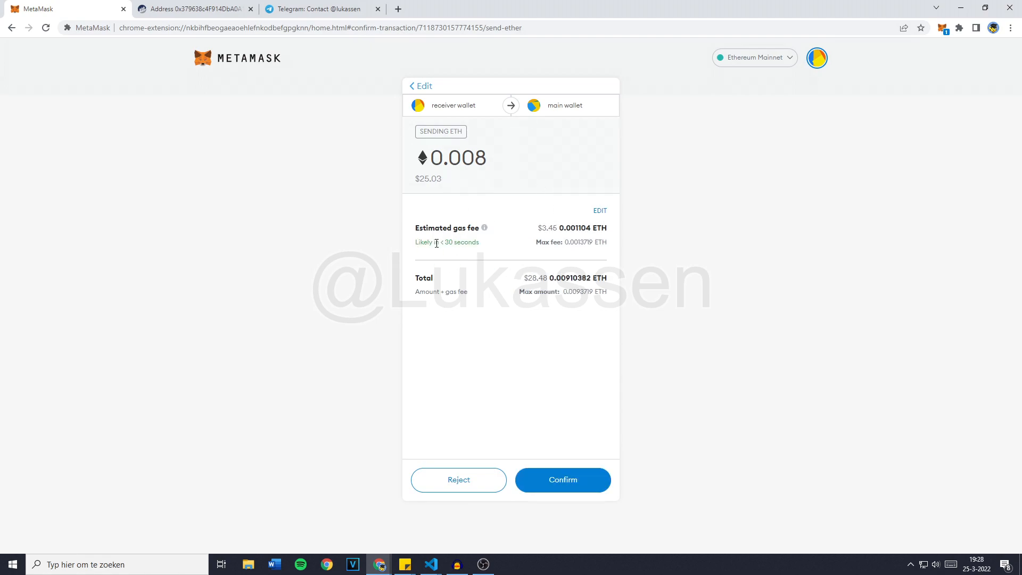
left_click(562, 480)
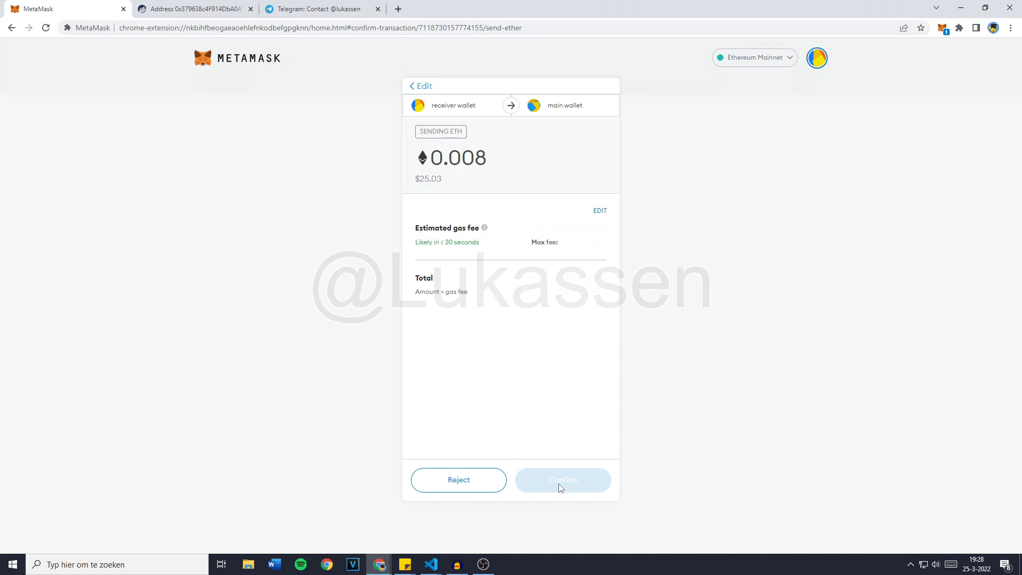
Step: Watch the main wallet balance go from 0.0086 to 0.0005 ETH, then view it on Etherscan
left_click(562, 480)
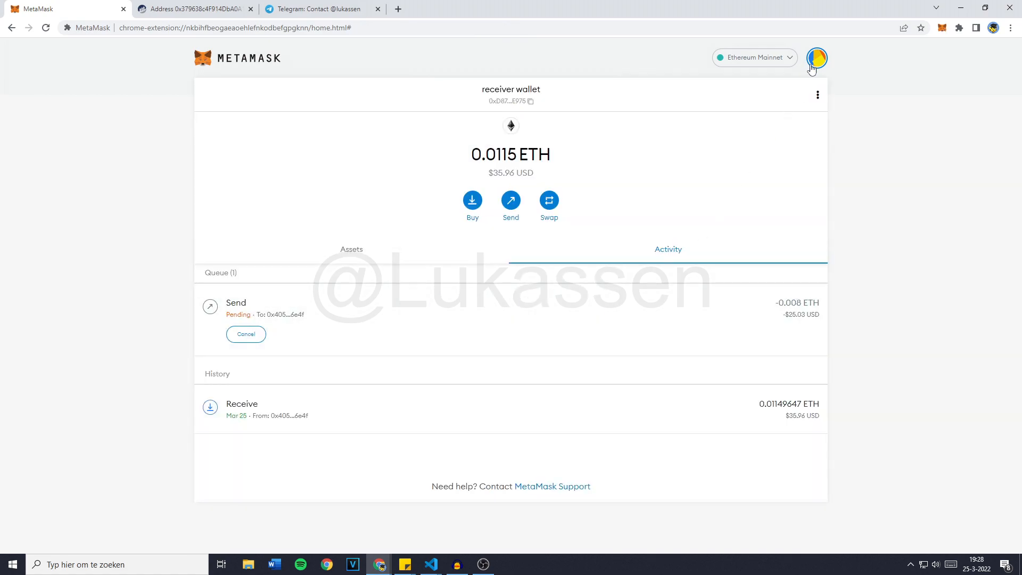
left_click(816, 58)
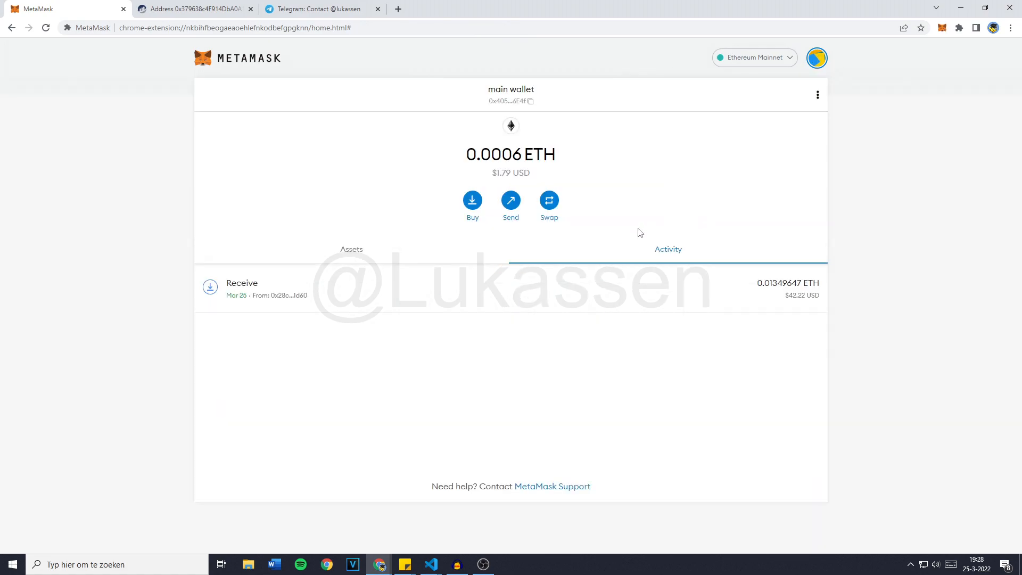
left_click(351, 250)
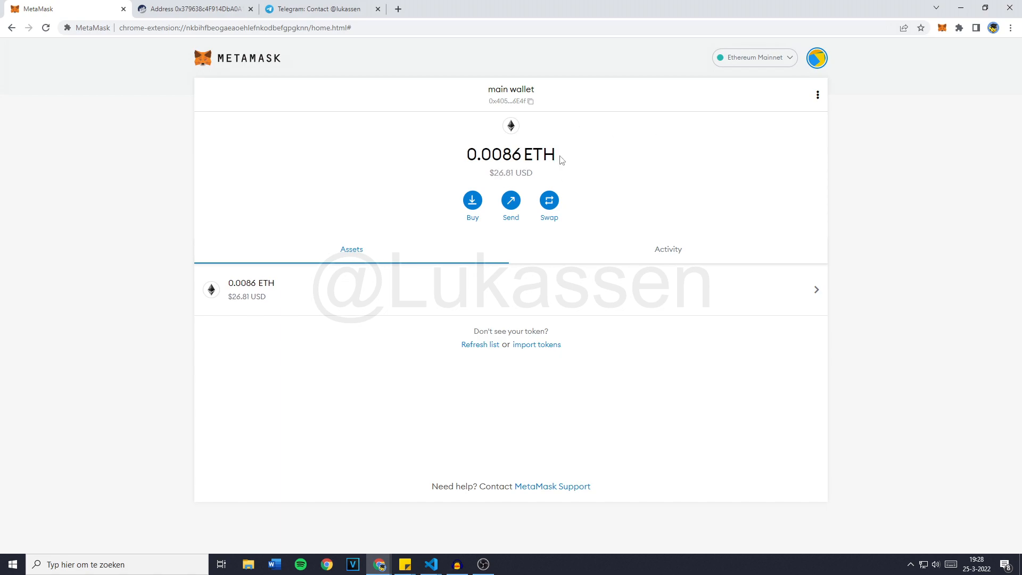
left_click(430, 564)
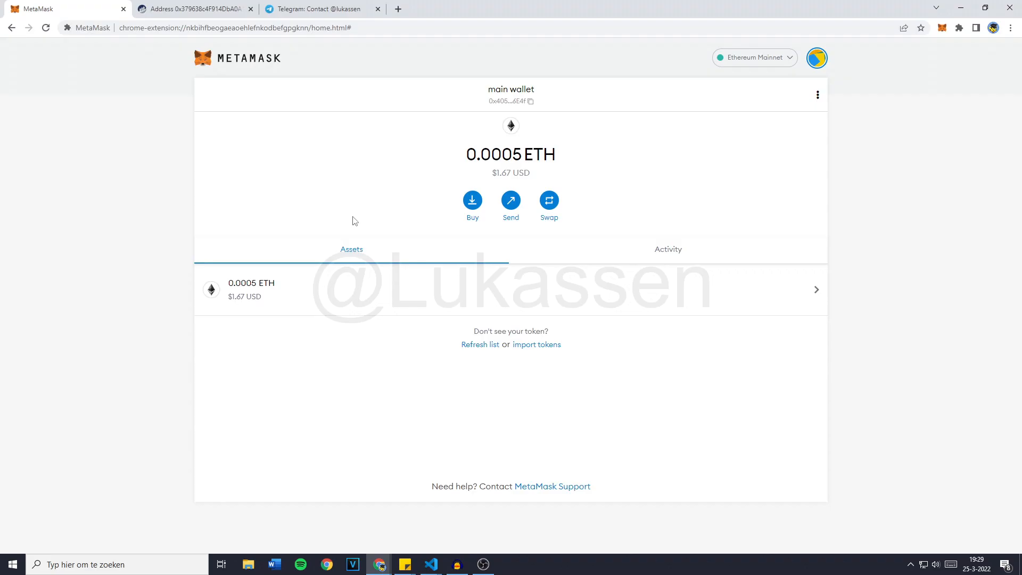
mouse_move(658, 121)
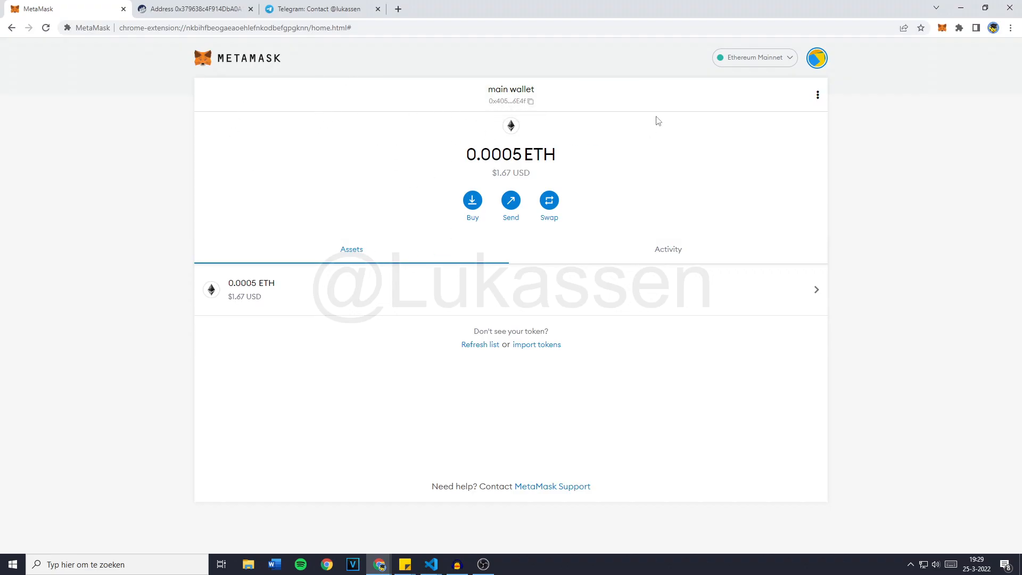
mouse_move(709, 102)
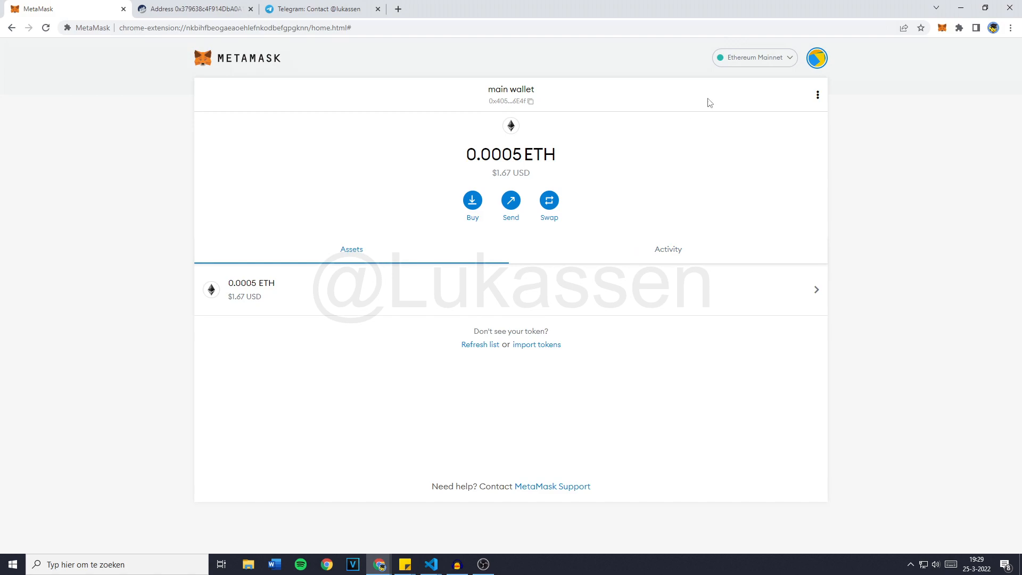
left_click(817, 58)
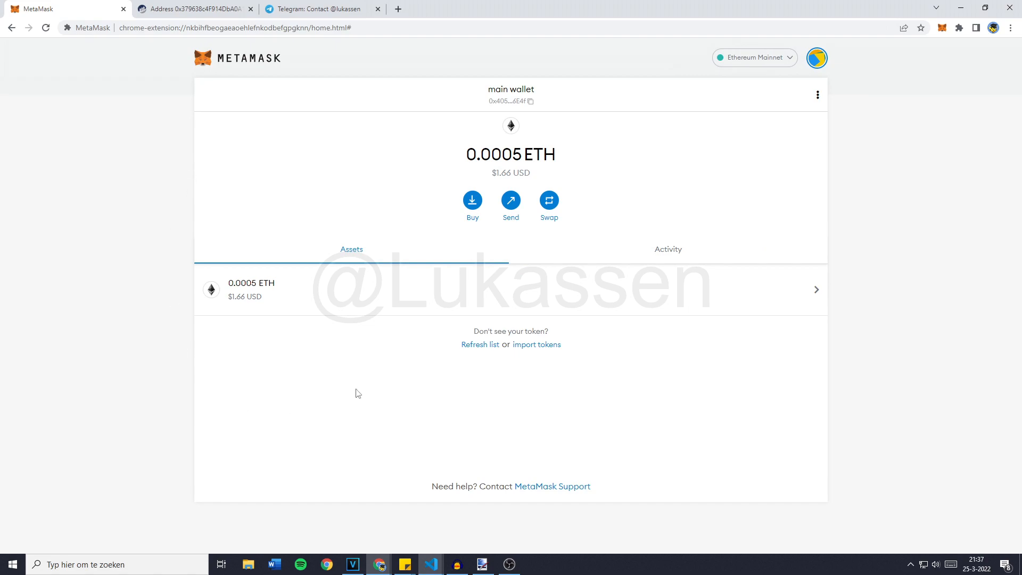
mouse_move(817, 99)
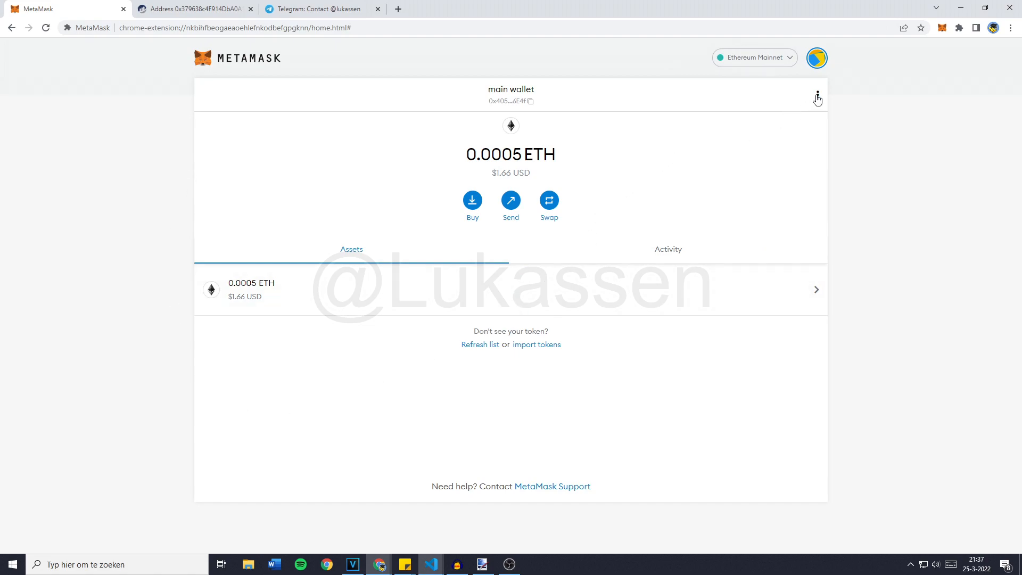
left_click(817, 95)
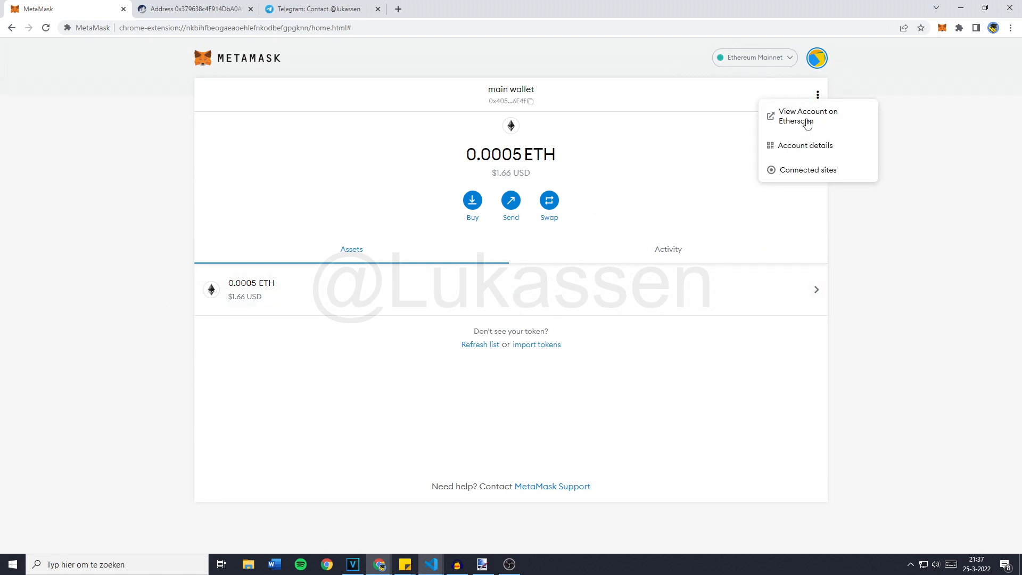
left_click(808, 116)
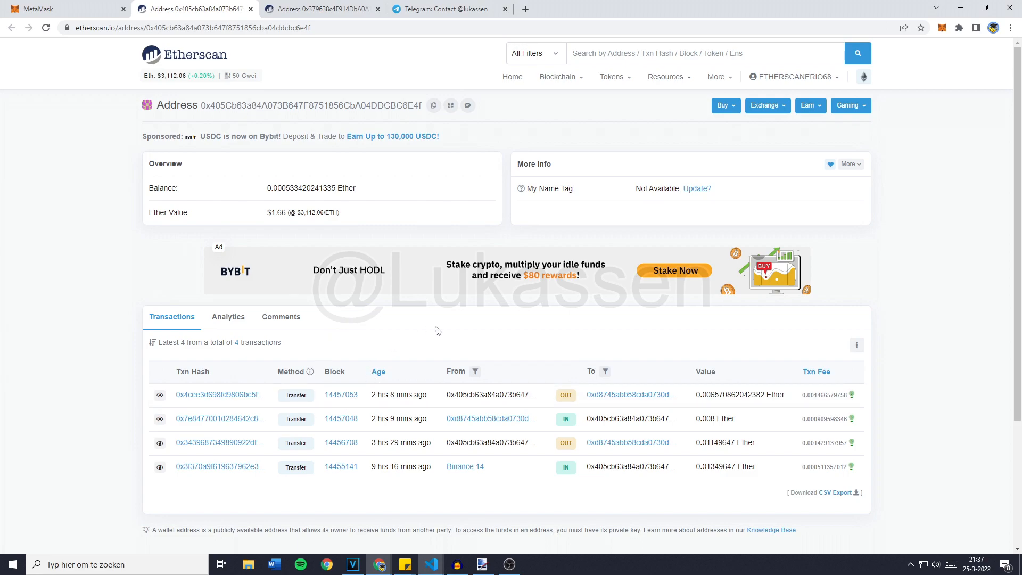
mouse_move(570, 428)
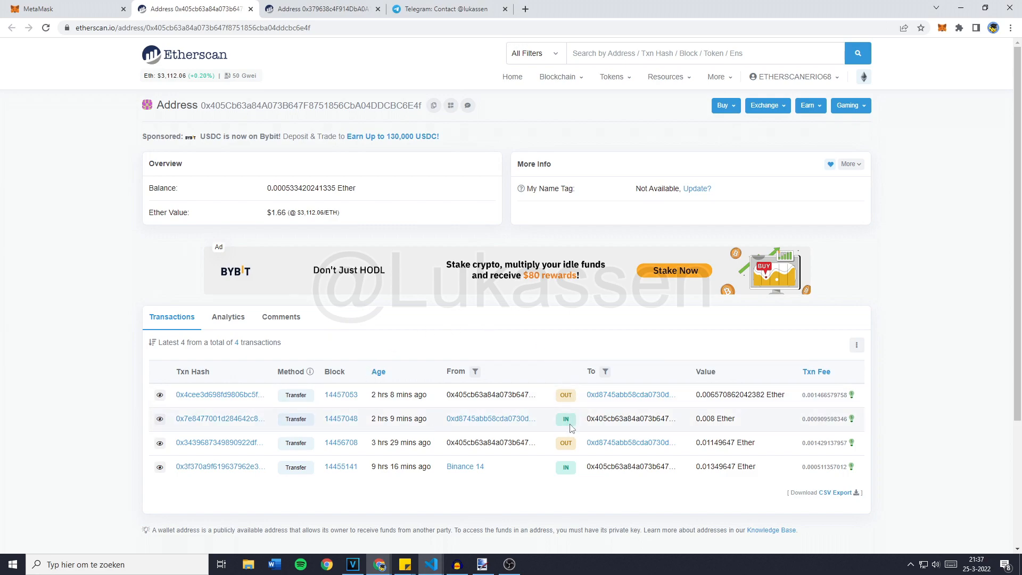
mouse_move(474, 355)
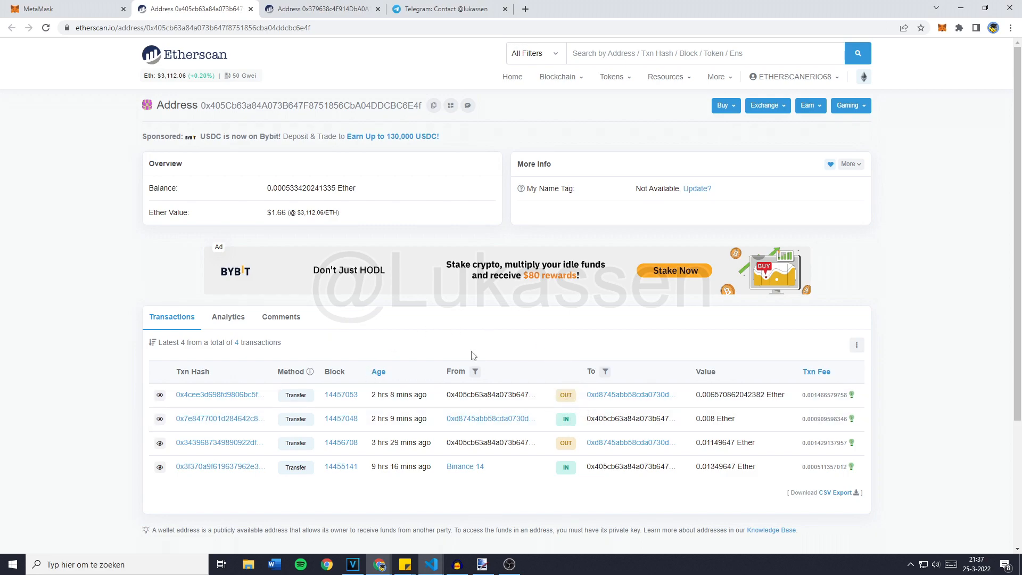
mouse_move(406, 411)
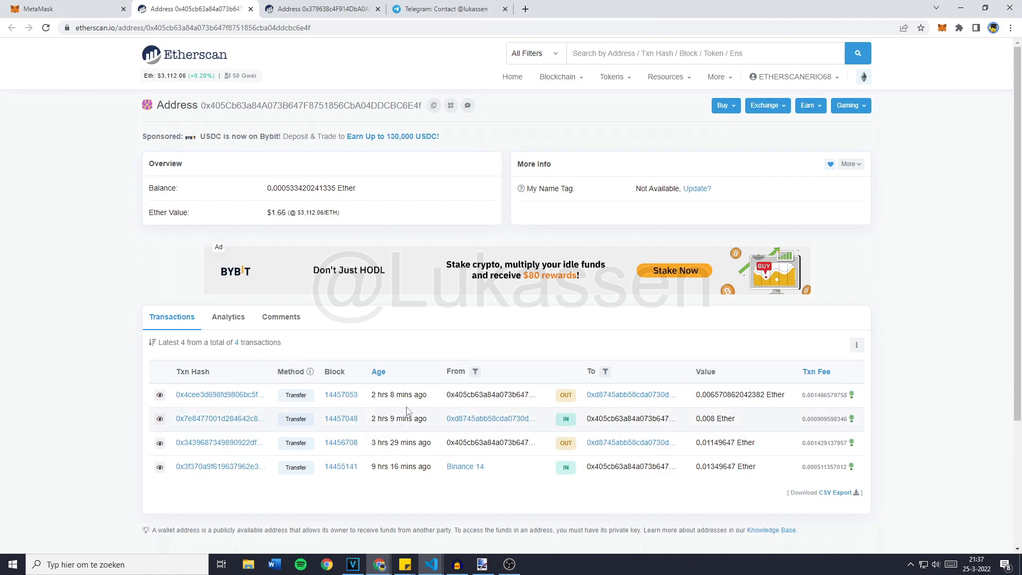
mouse_move(456, 310)
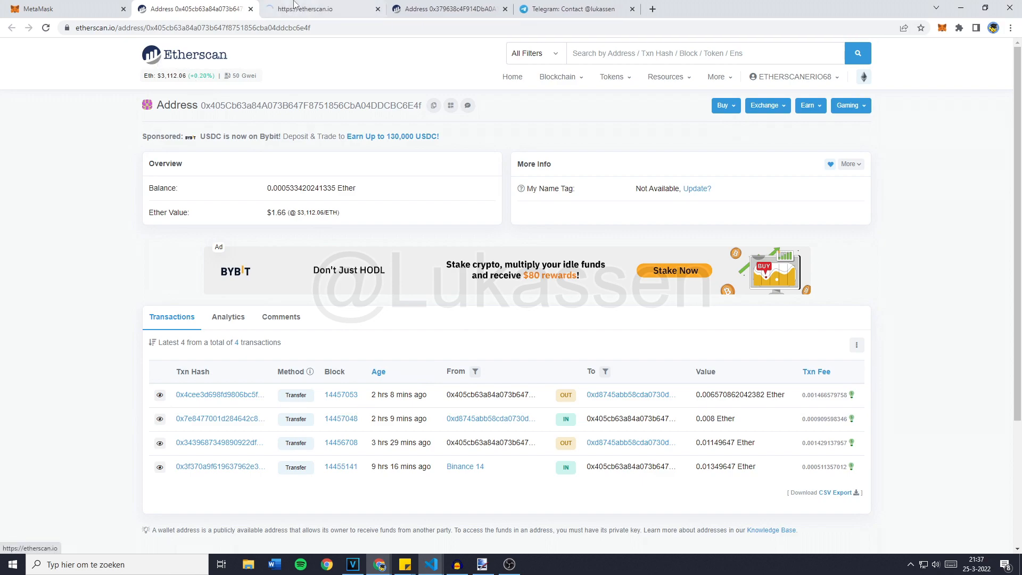
Step: Review the main wallet's four transfers, including the 0.006570862042382 Ether out-transfer, then close the Etherscan tabs
left_click(320, 9)
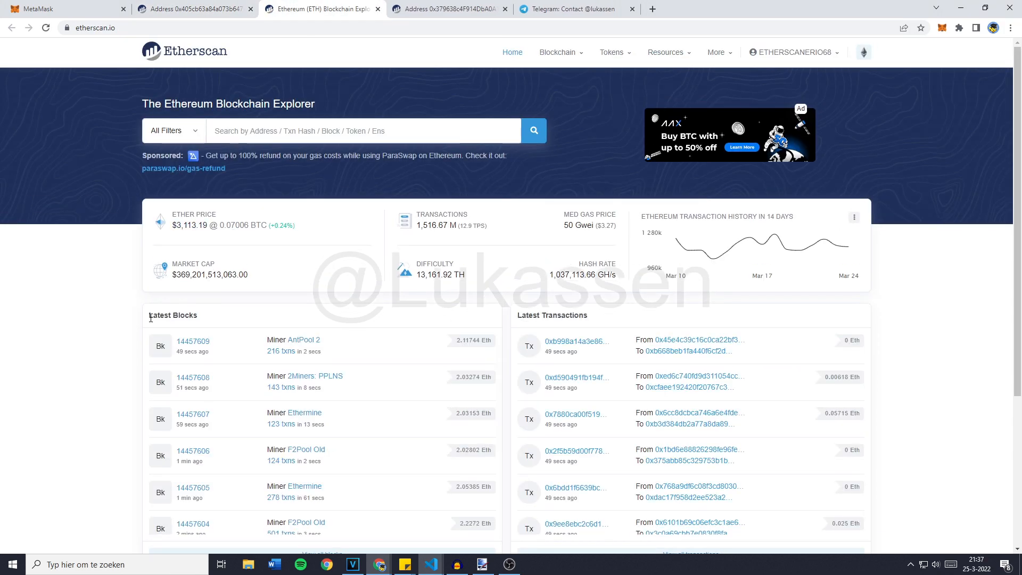
mouse_move(219, 389)
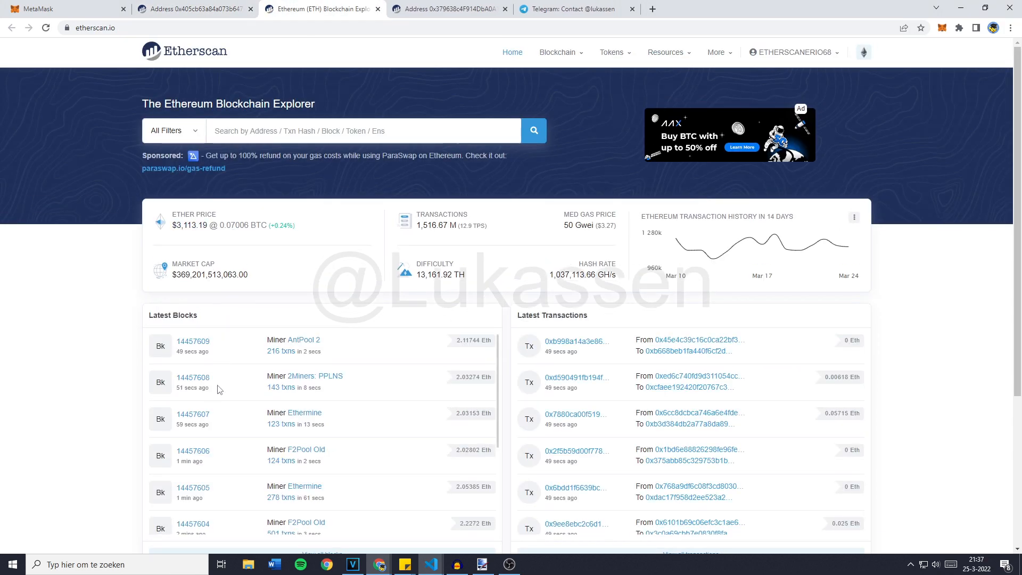
left_click(189, 8)
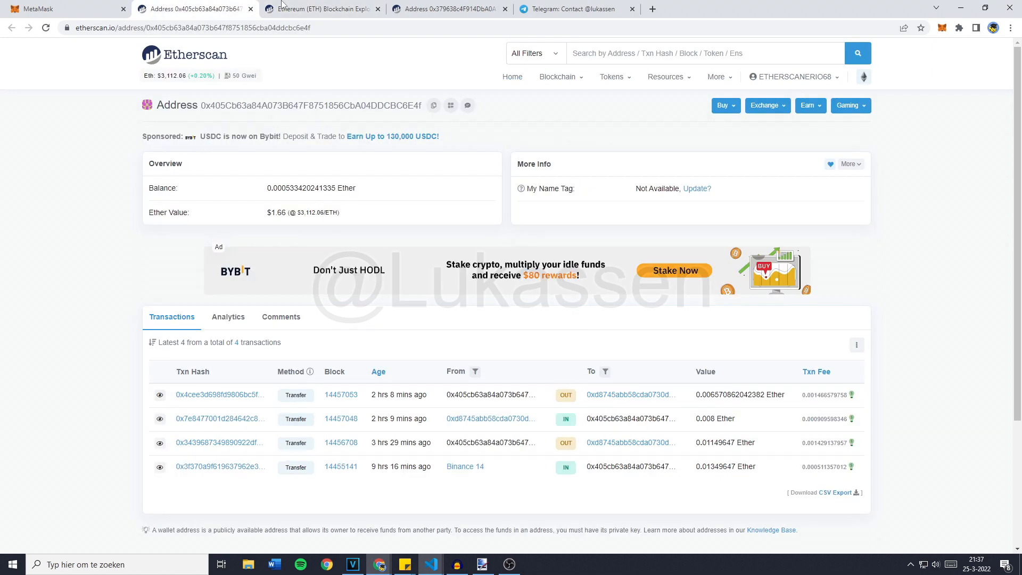
left_click(377, 8)
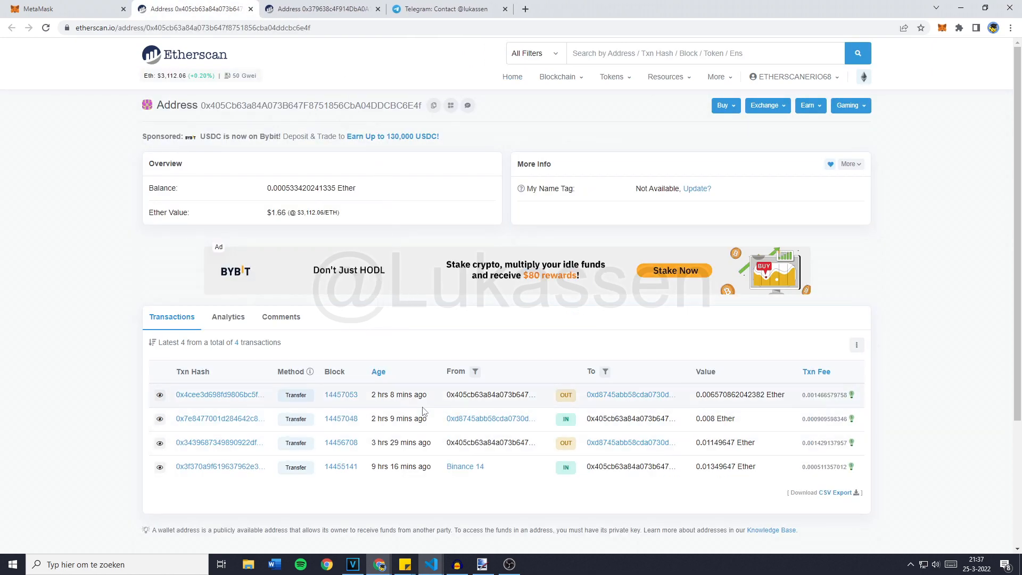
mouse_move(399, 395)
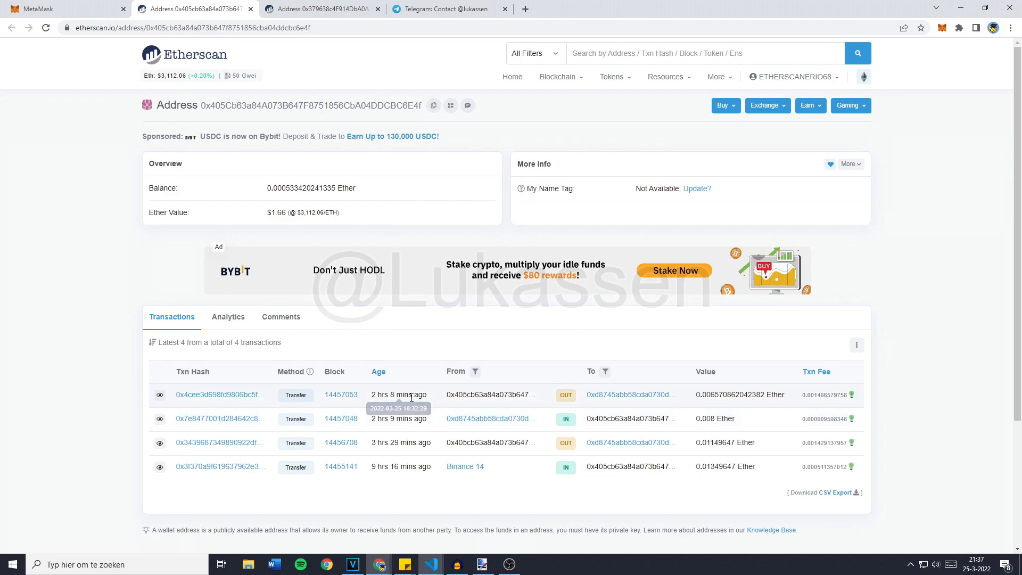
mouse_move(424, 345)
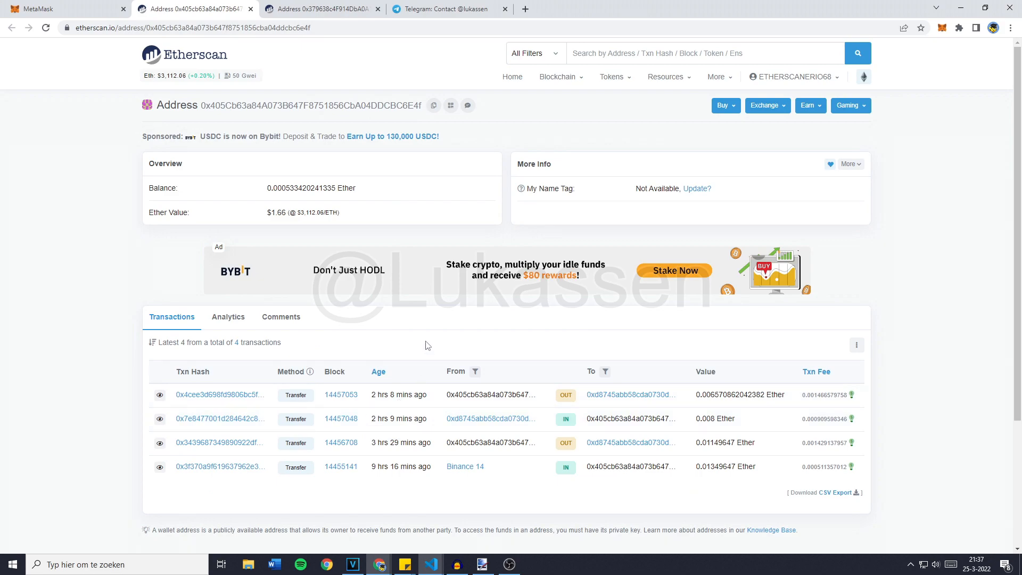
left_click(62, 8)
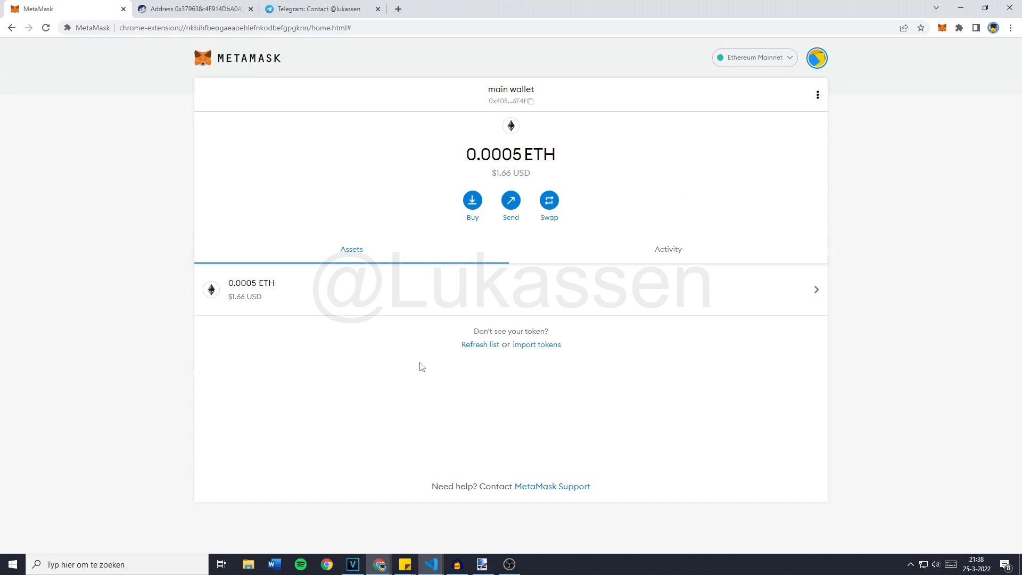
Step: Switch MetaMask to the receiver wallet (0.0092 ETH), then view the other wallet's Etherscan page
left_click(816, 58)
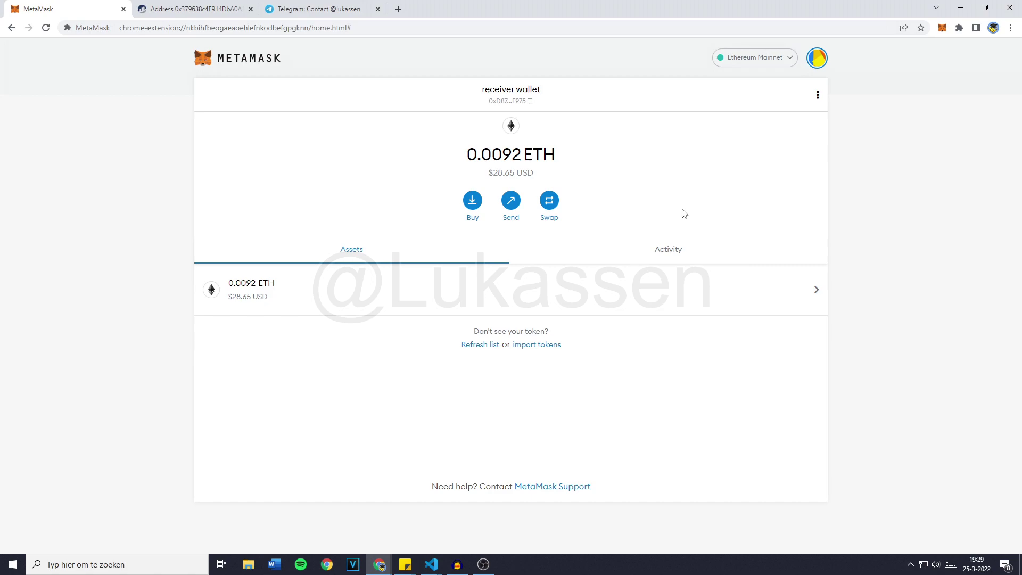
left_click(320, 9)
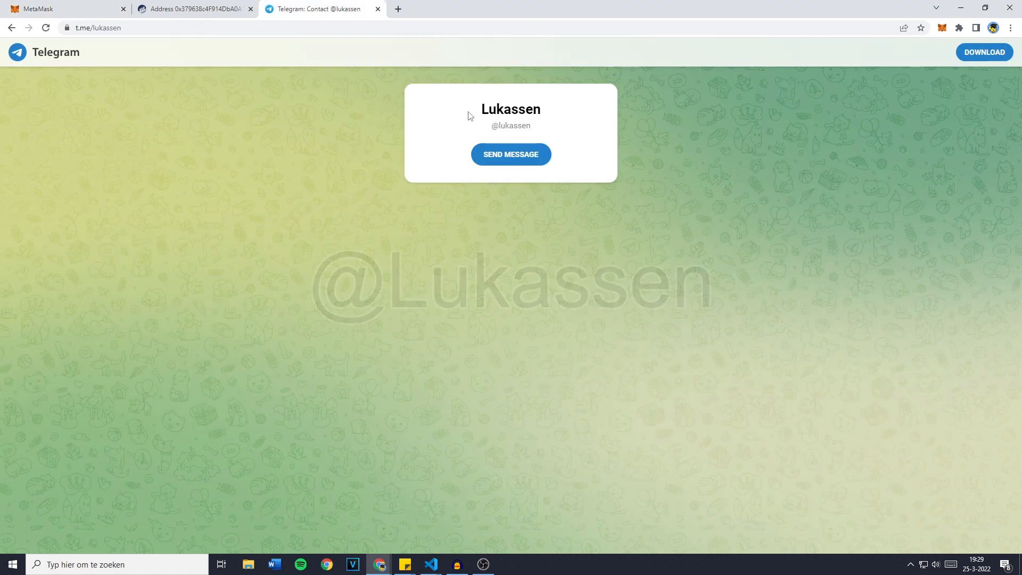
mouse_move(520, 131)
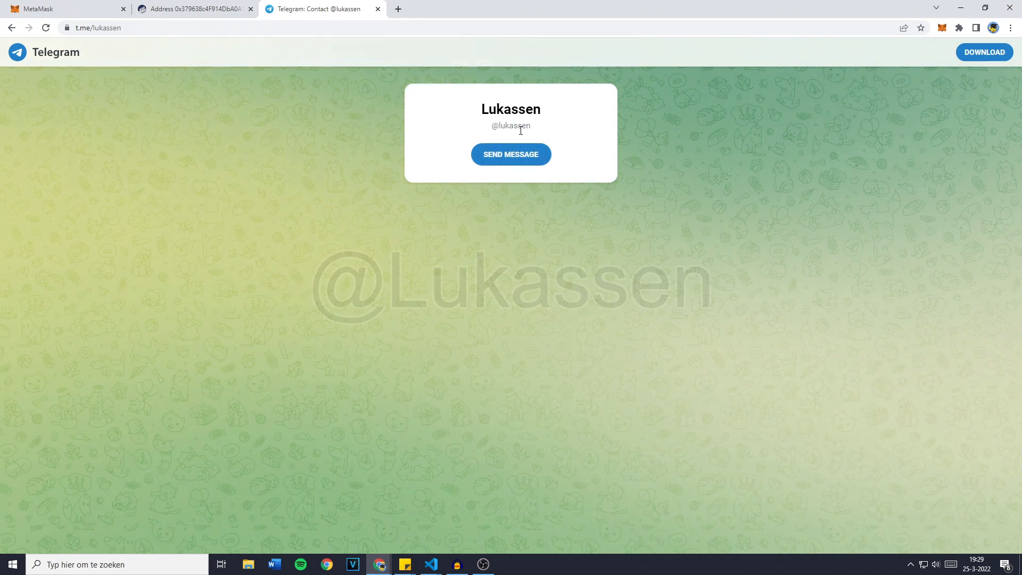
left_click(192, 8)
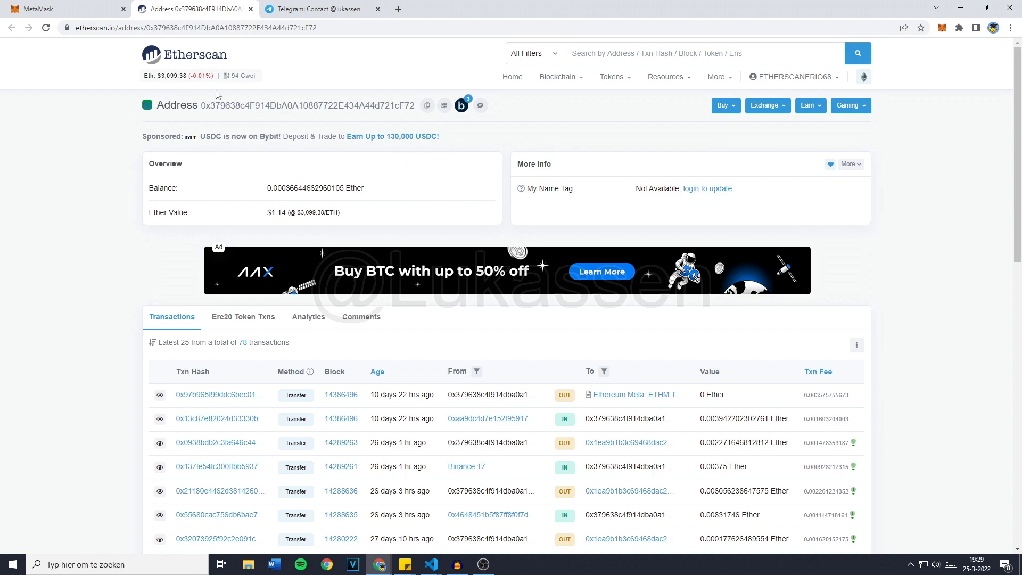
mouse_move(227, 107)
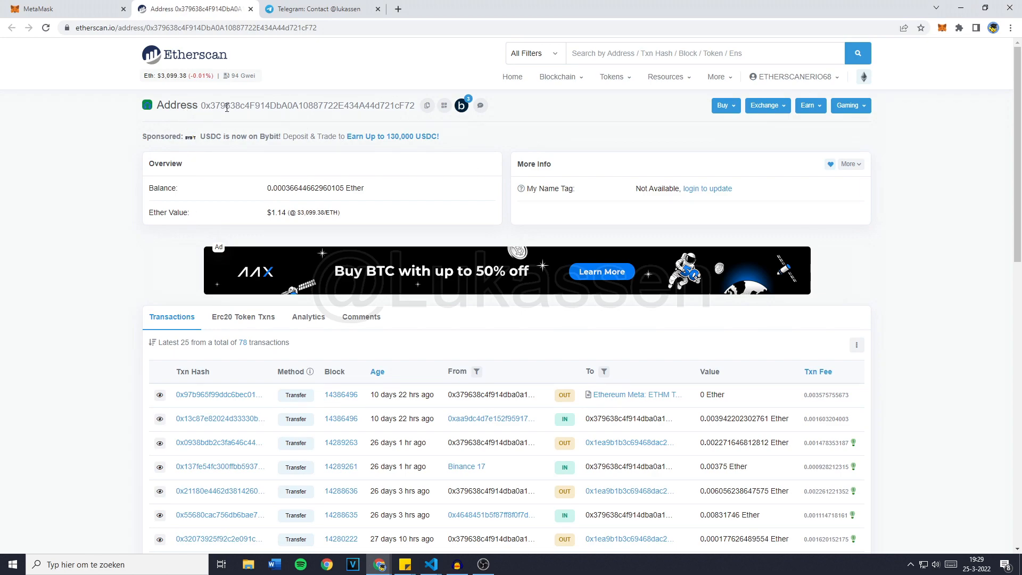
Step: Check the other wallet's ERC-20 token transfers and scroll through its transaction history
left_click(244, 317)
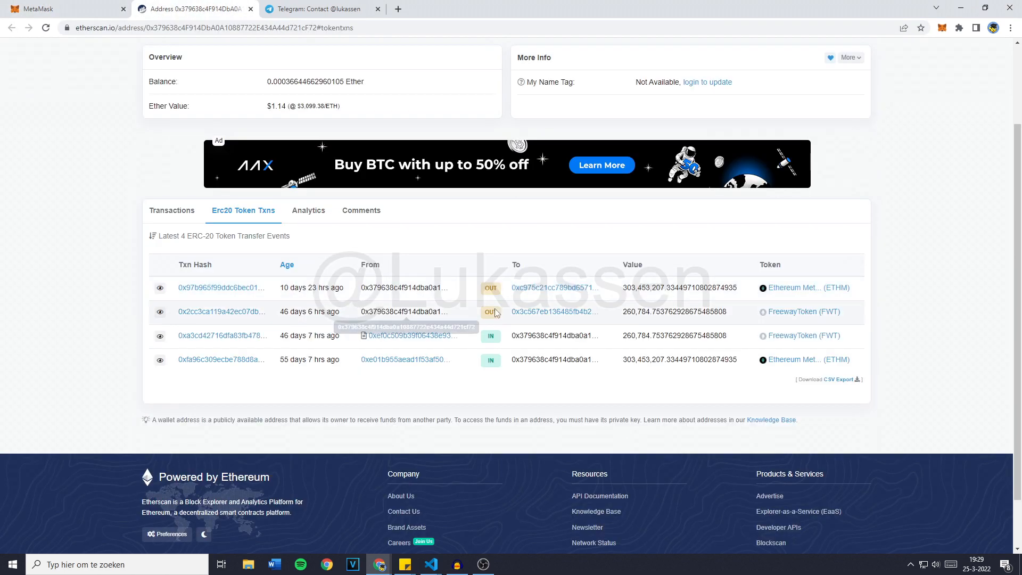
mouse_move(291, 306)
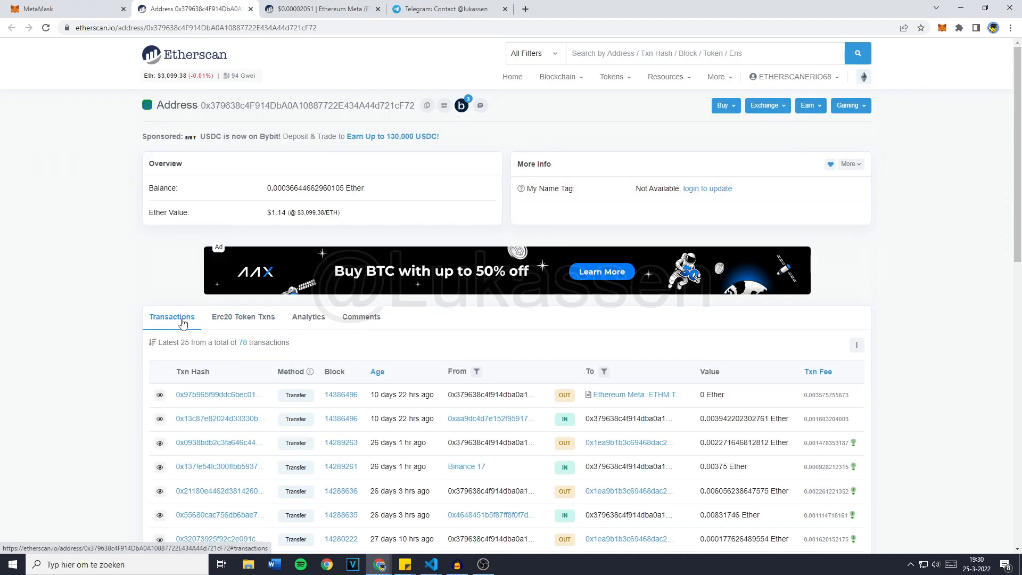
scroll("down", 3)
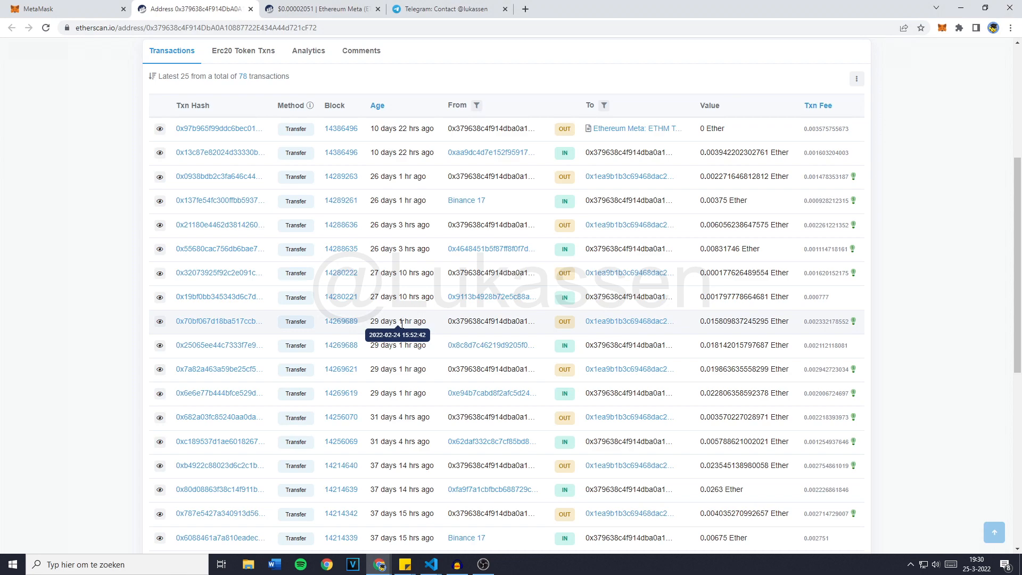
scroll("up", 3)
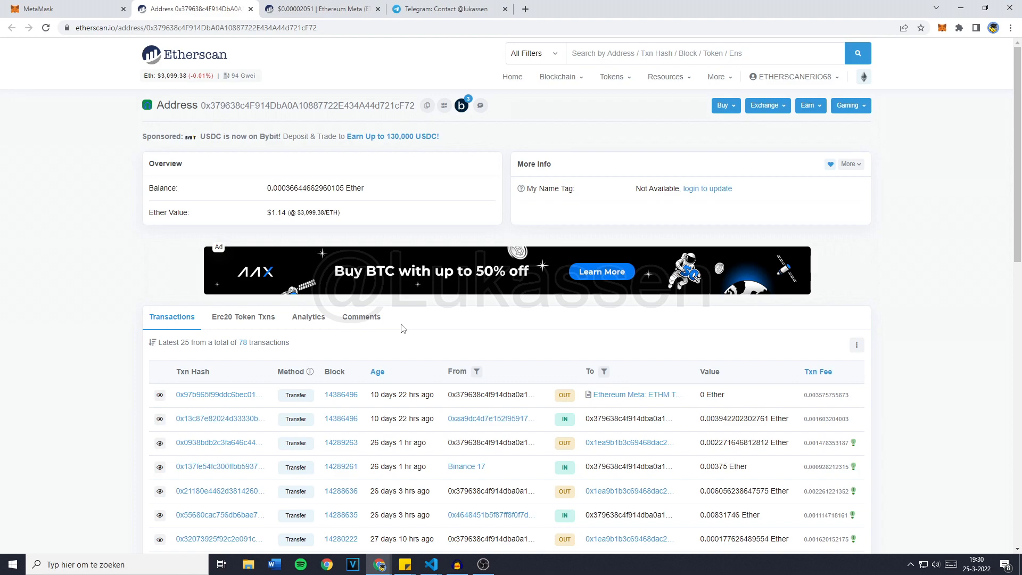
scroll("down", 3)
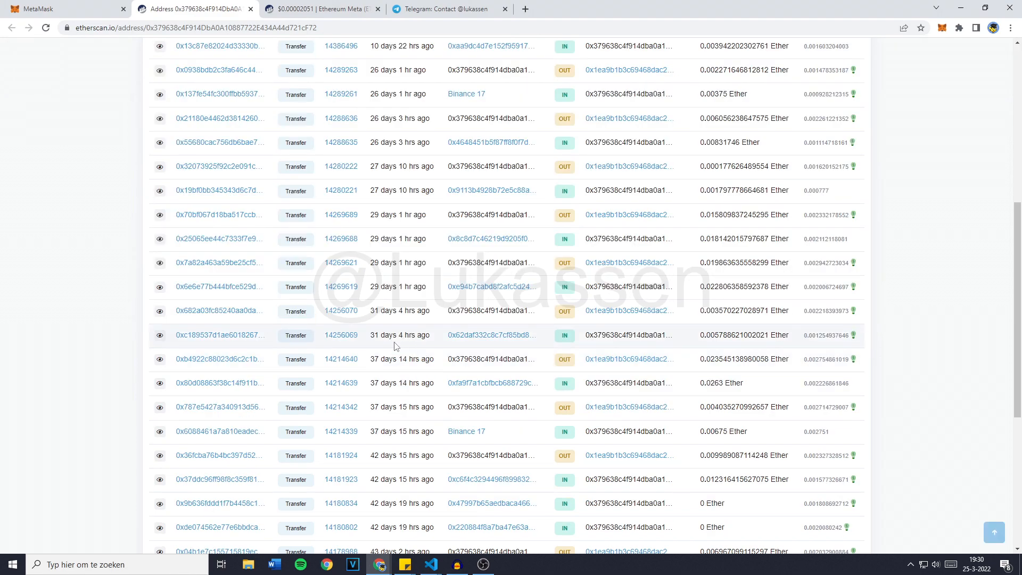
mouse_move(401, 310)
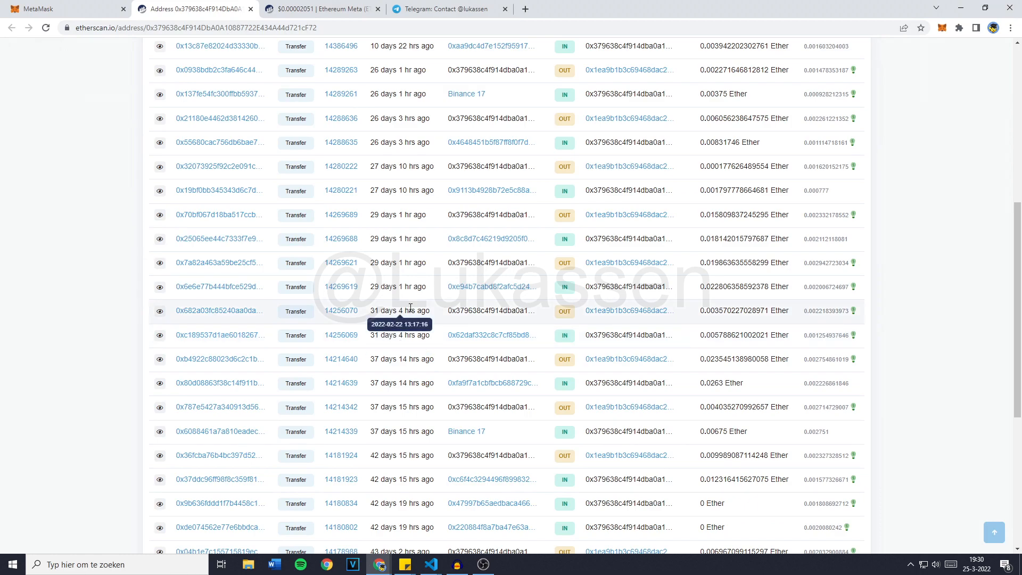
mouse_move(518, 352)
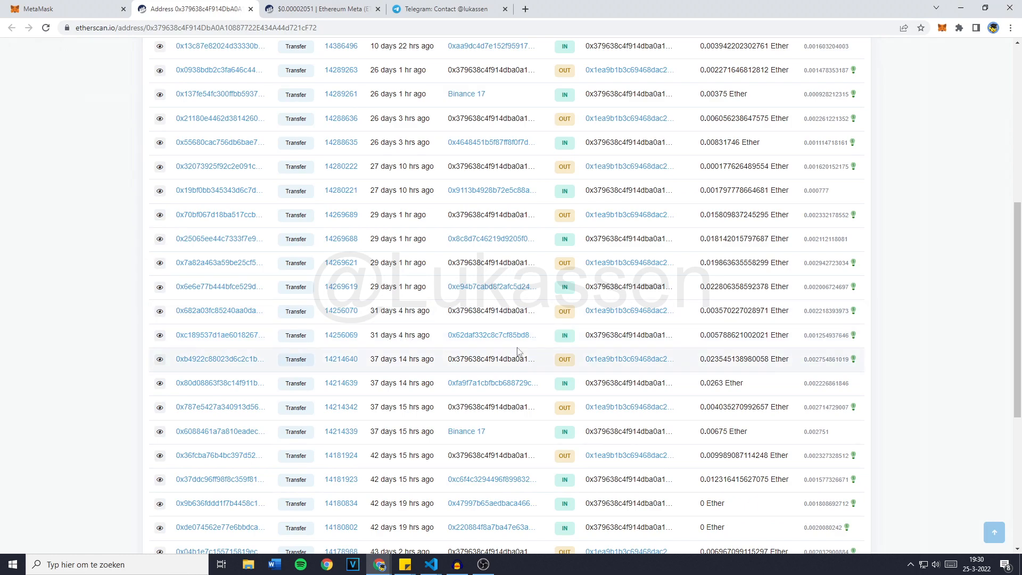
mouse_move(502, 324)
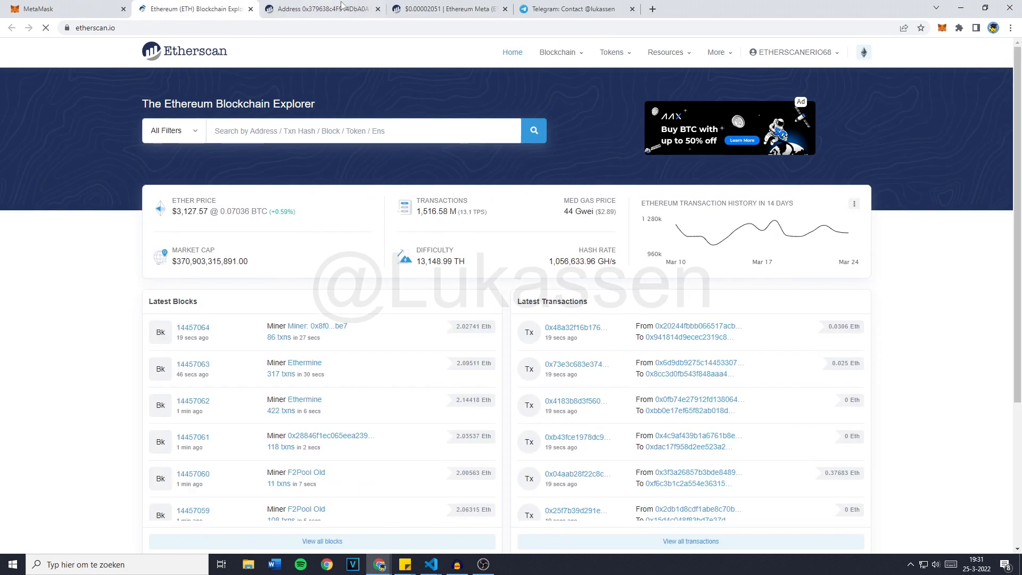
Step: Scroll through the Etherscan home page's price, market cap, latest blocks and transactions
scroll("down", 3)
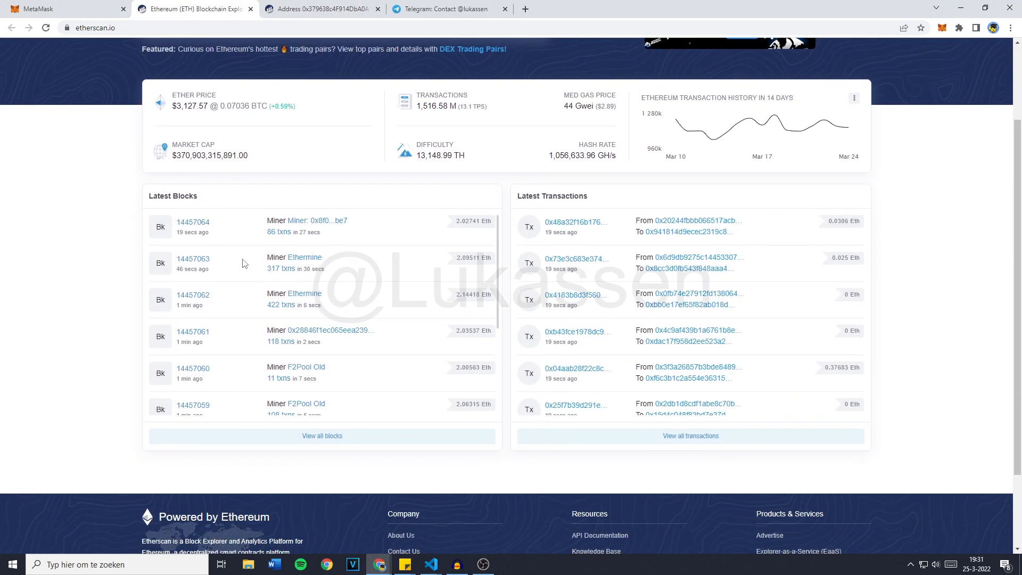
scroll("up", 3)
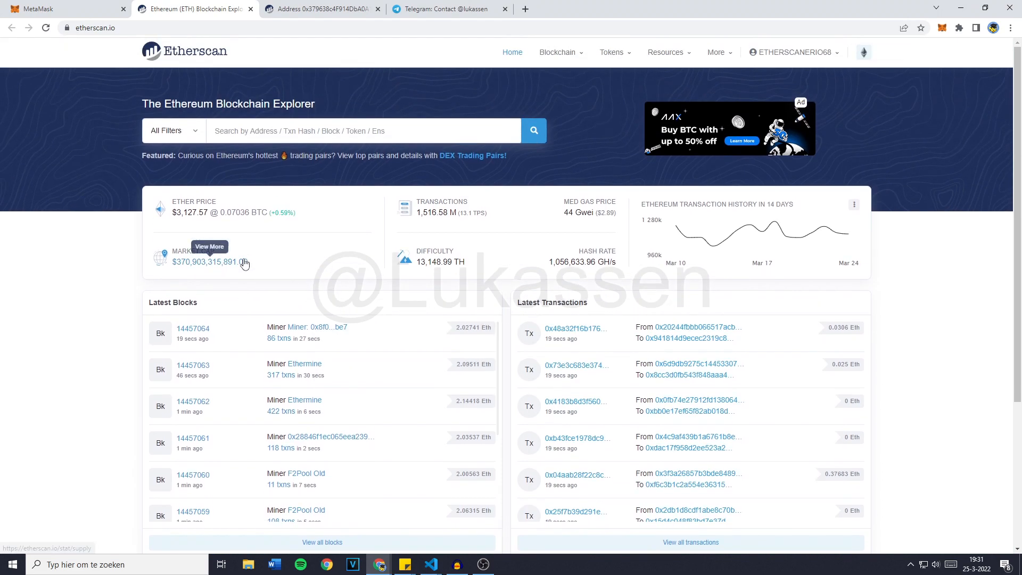
mouse_move(311, 258)
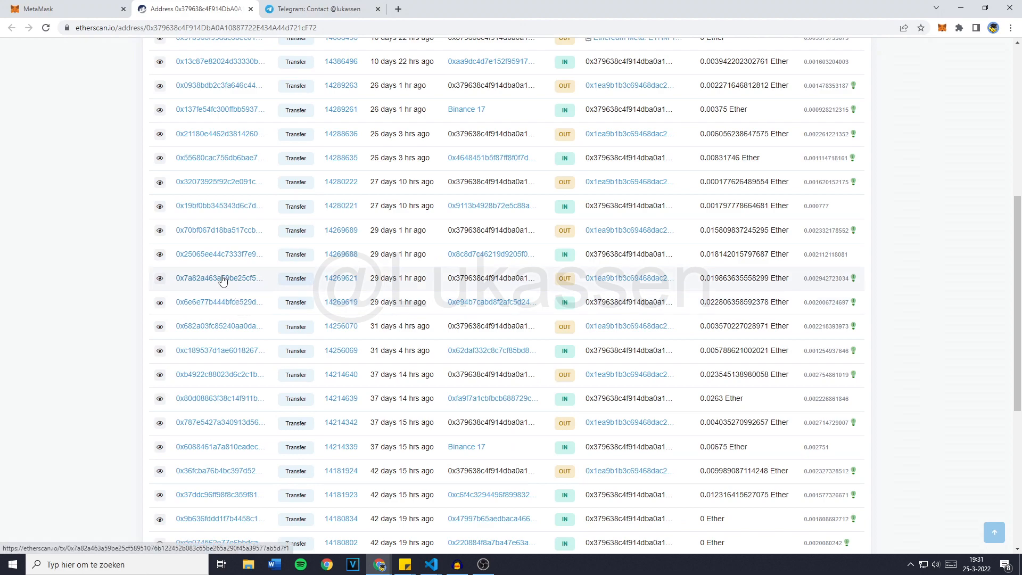
Step: Inspect the 0.019863635558299504 ETH outgoing transfer, including its value on transaction day
left_click(219, 278)
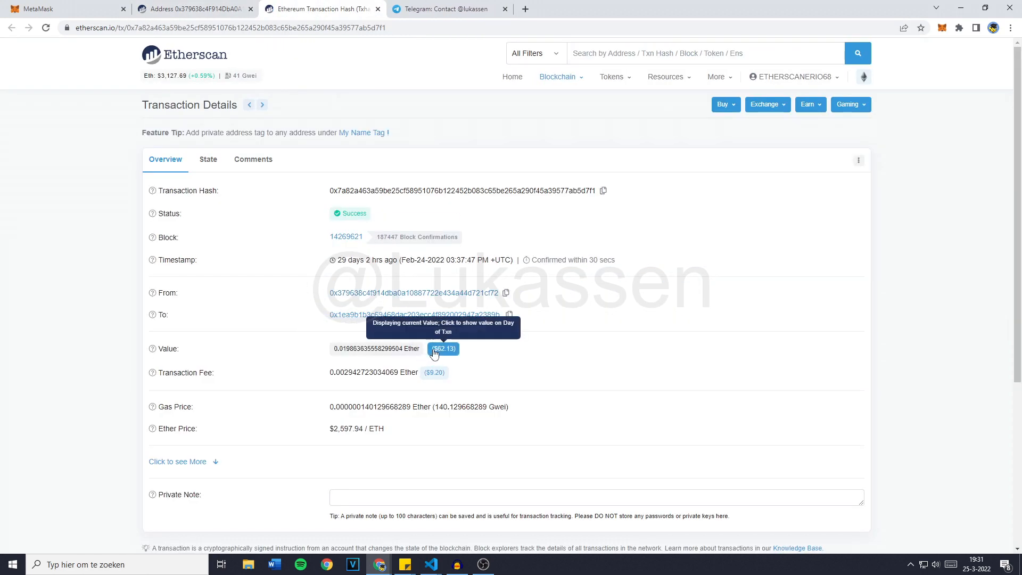
left_click(444, 348)
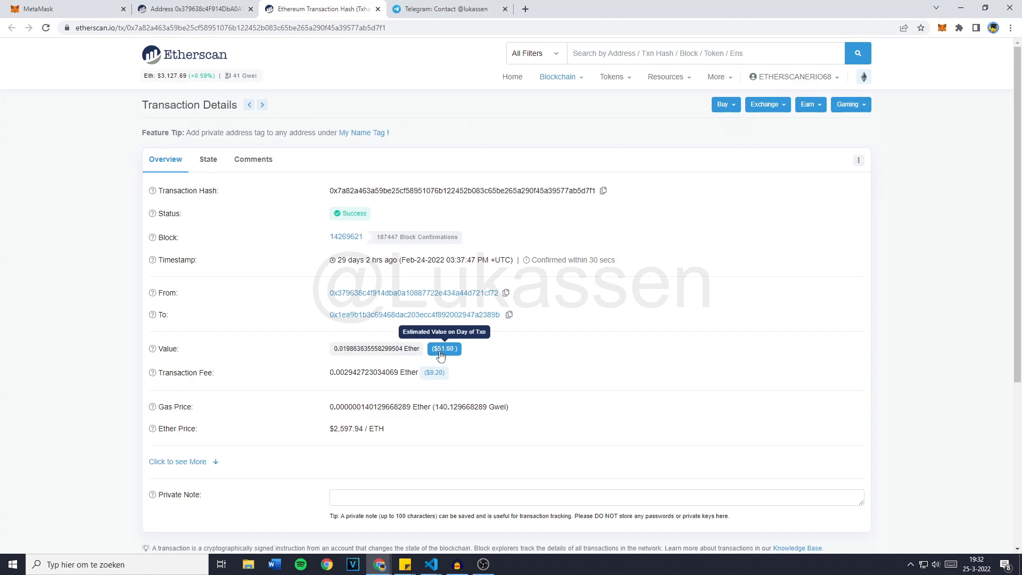
left_click(413, 292)
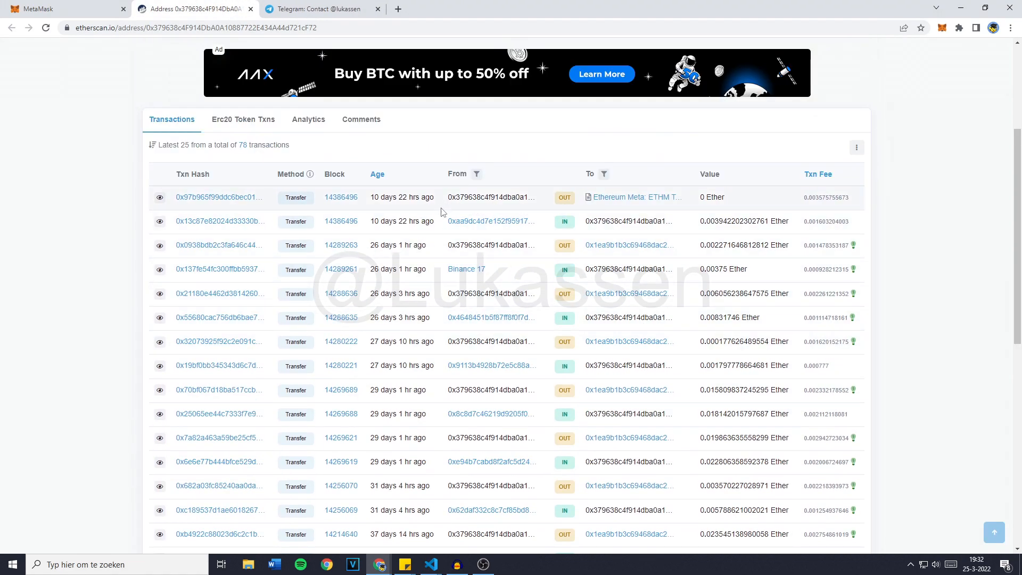
Step: Scroll the wallet's transaction list and return to the VS Code bot output
scroll("down", 3)
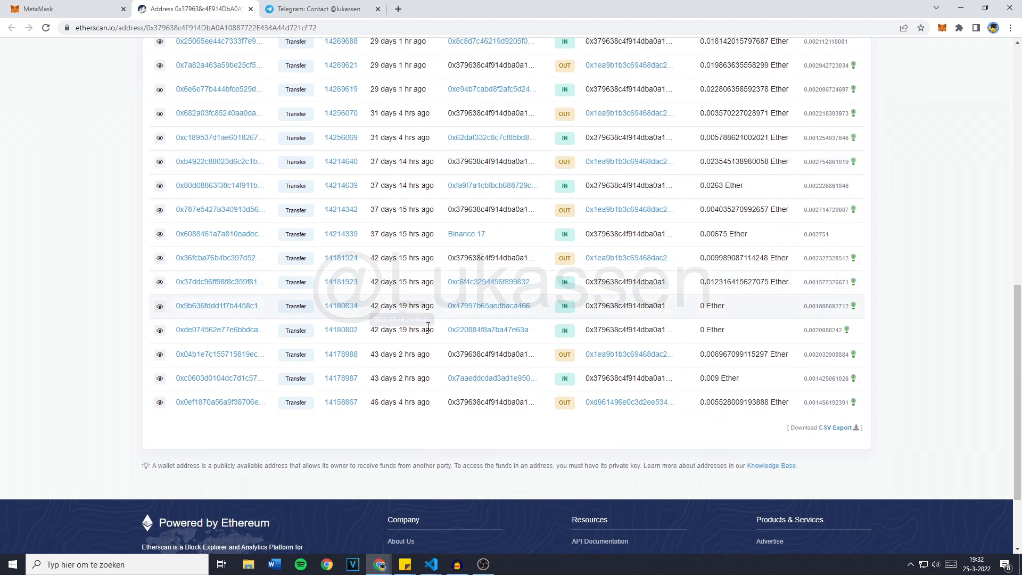
mouse_move(400, 354)
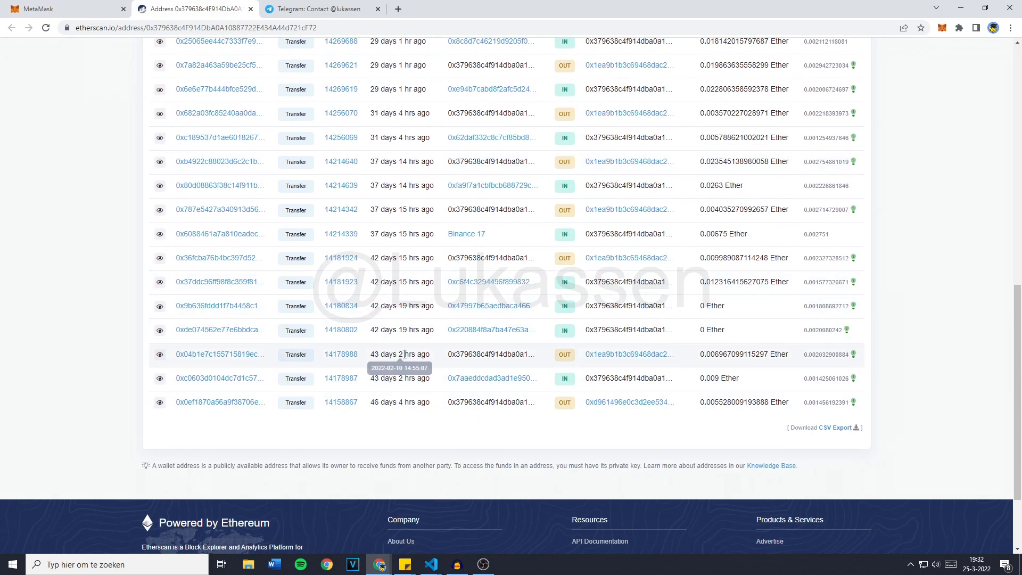
scroll("up", 3)
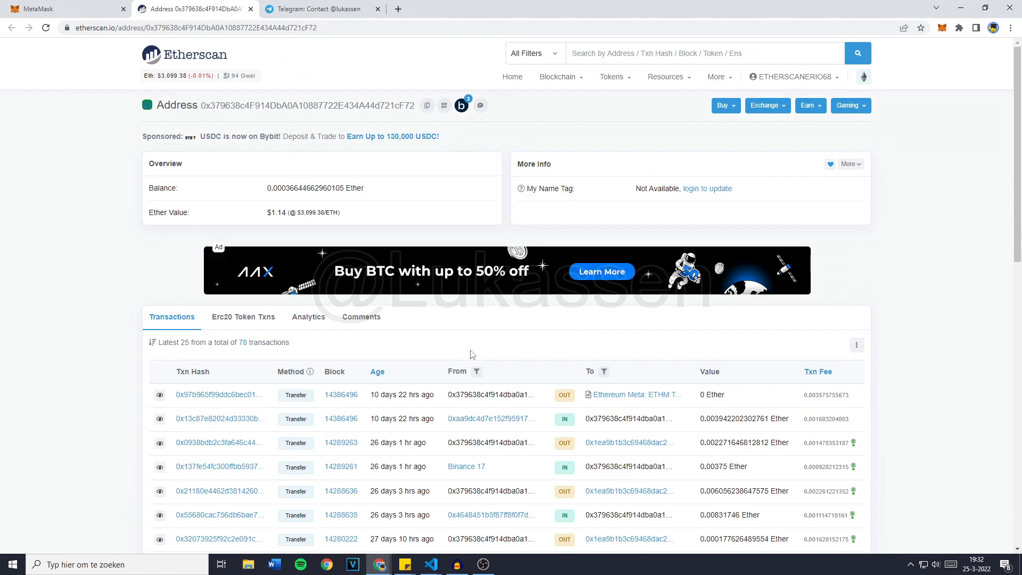
left_click(430, 565)
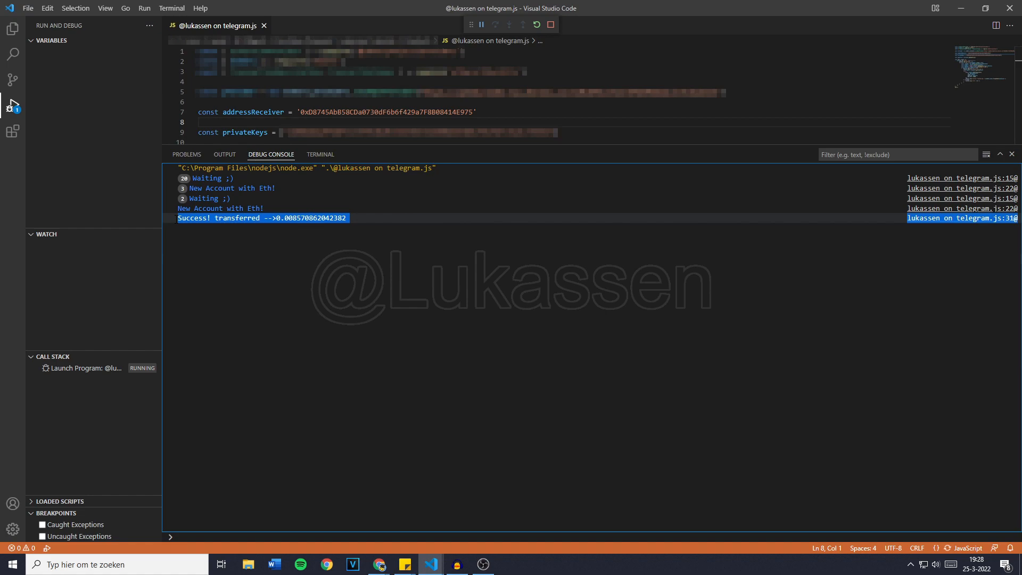
Step: Confirm the bot's successful 0.006570862042382 ETH transfer, then switch to the browser
left_click(326, 564)
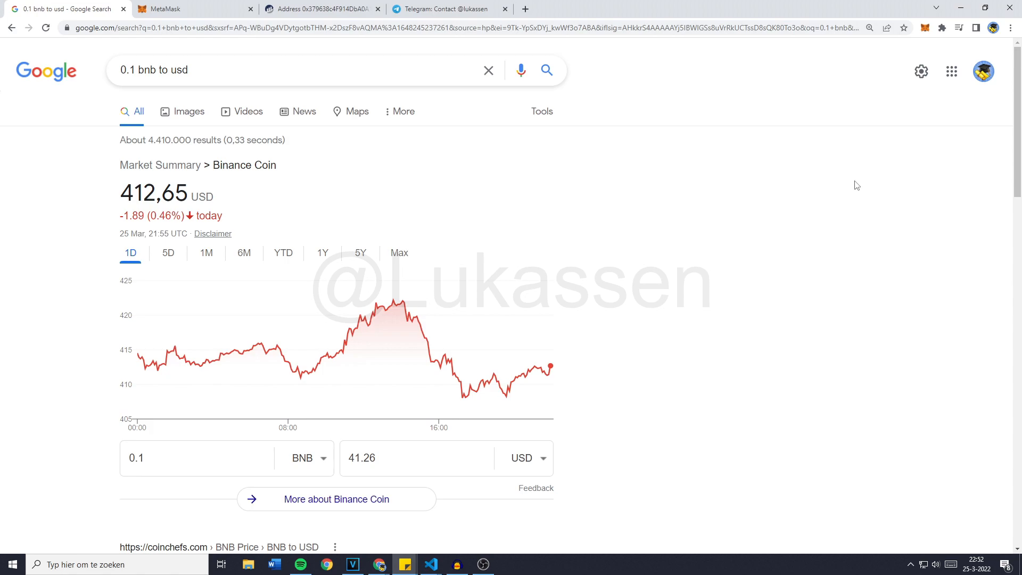
Step: Select the BNB amount field in Google's 0.1 BNB to USD converter
left_click(198, 457)
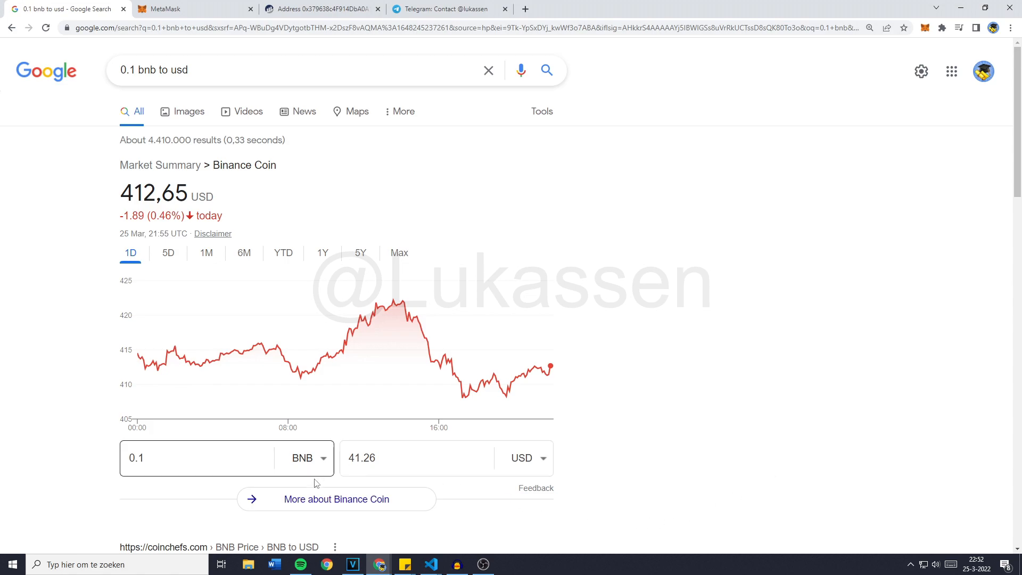
mouse_move(331, 462)
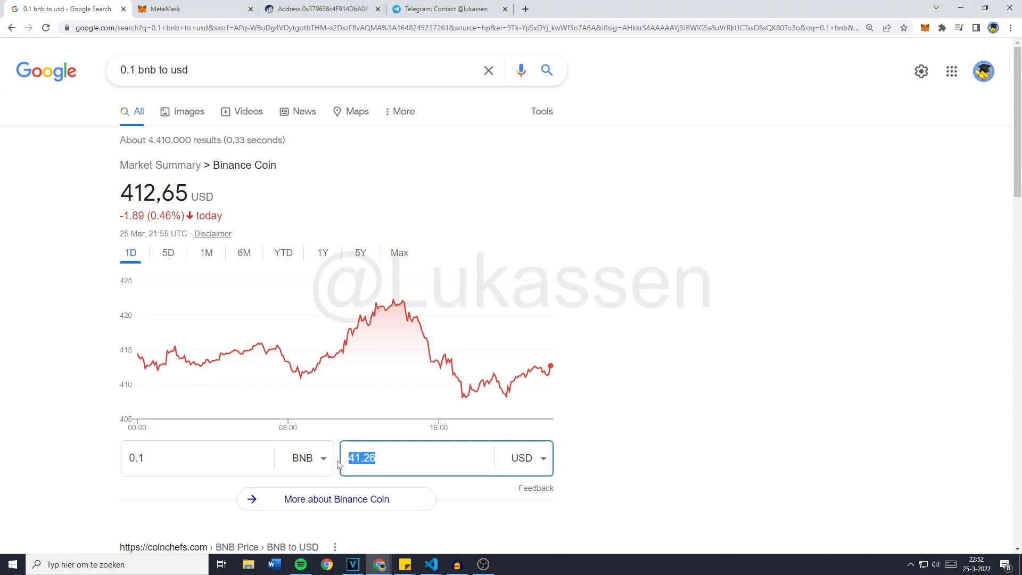
mouse_move(642, 473)
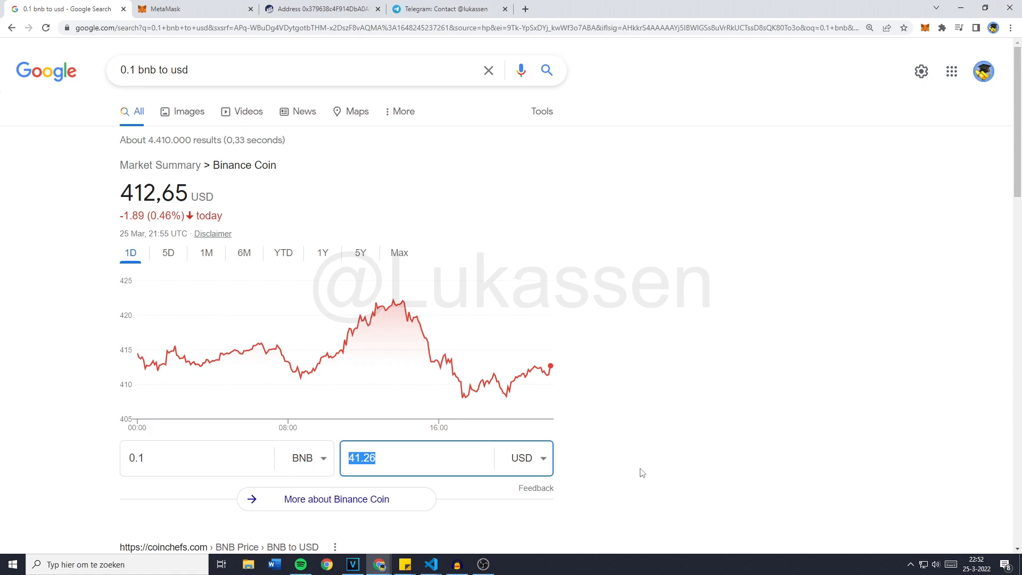